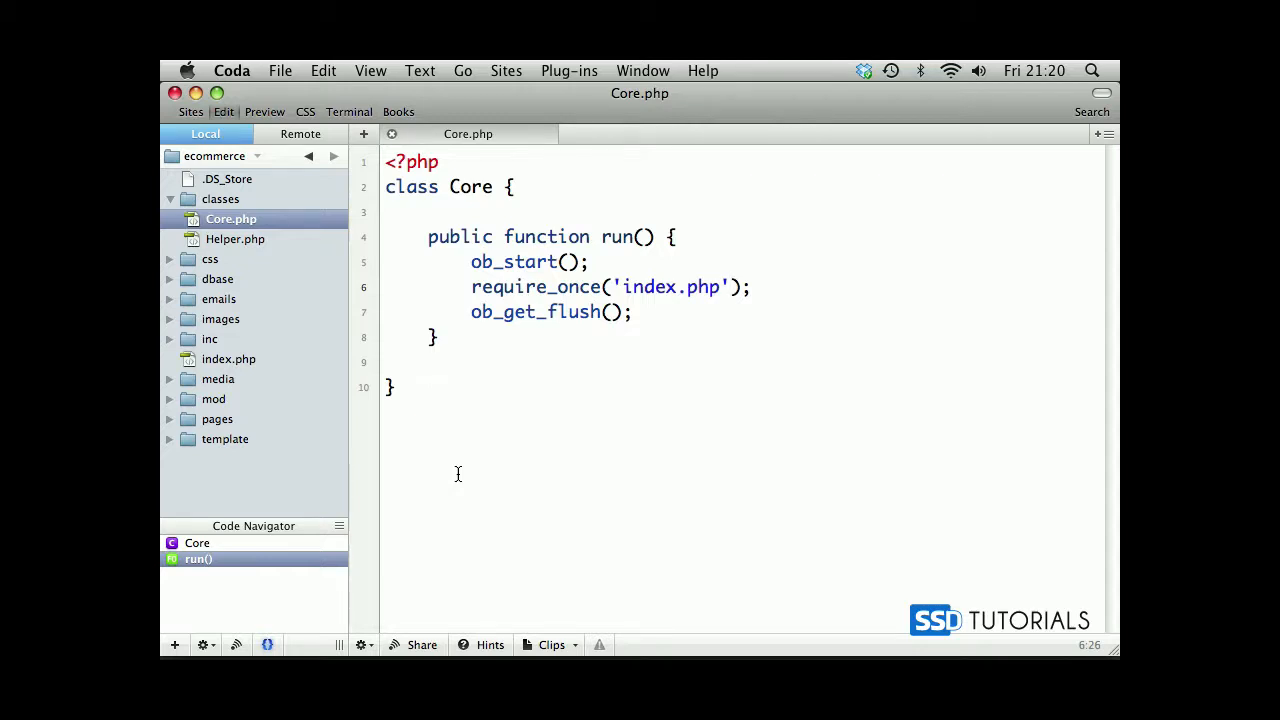
{"action": "mouse_move", "coordinate": [370, 384]}
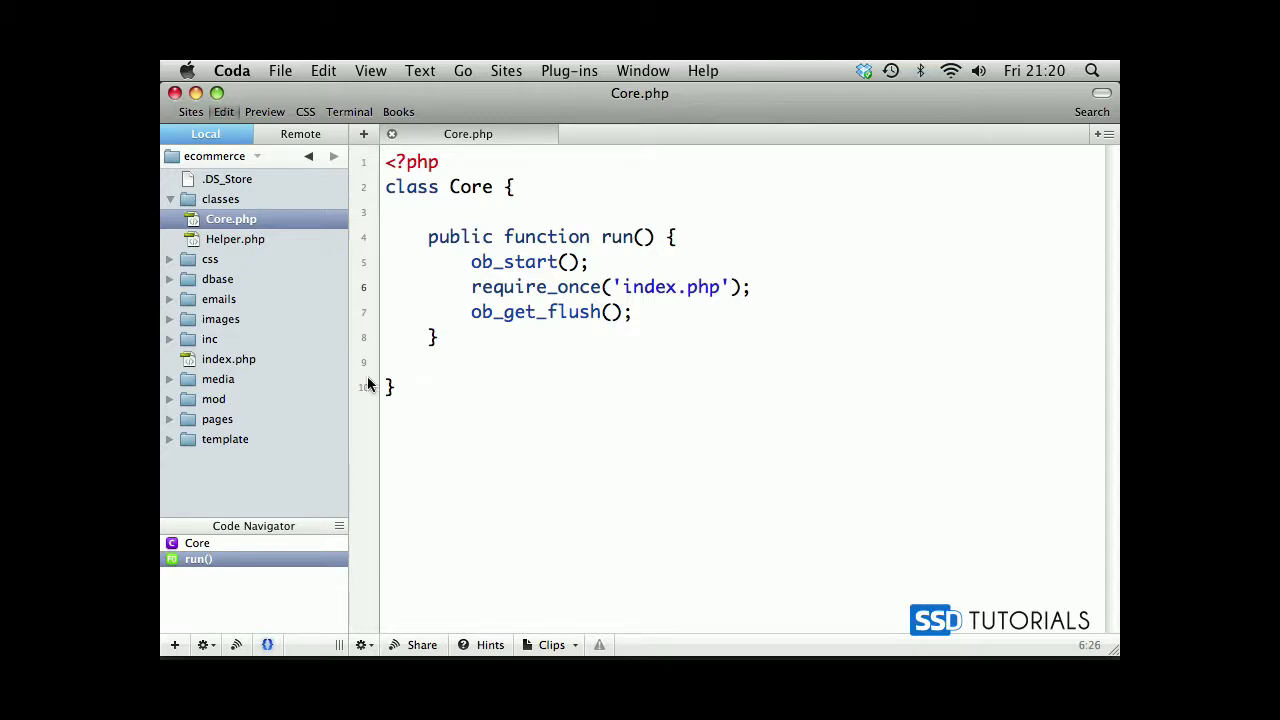
- Create a new file Url.php inside the classes folder
{"action": "right_click", "coordinate": [220, 198]}
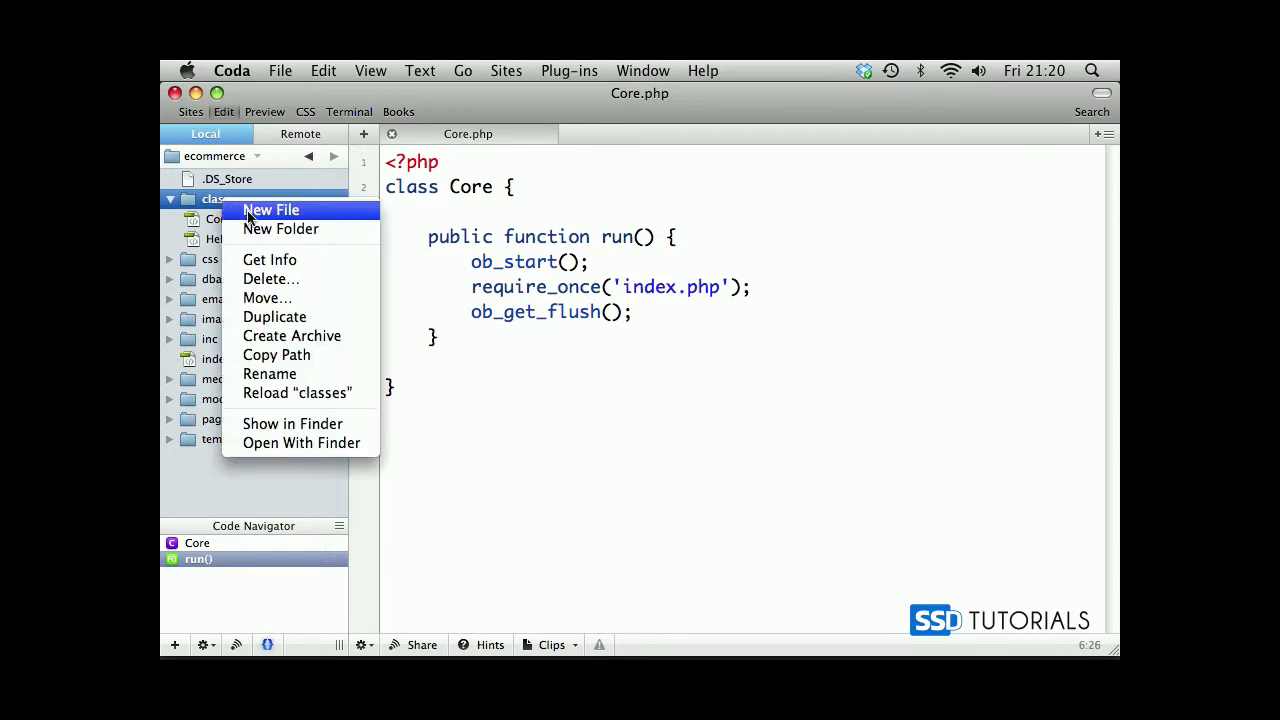
{"action": "left_click", "coordinate": [272, 210]}
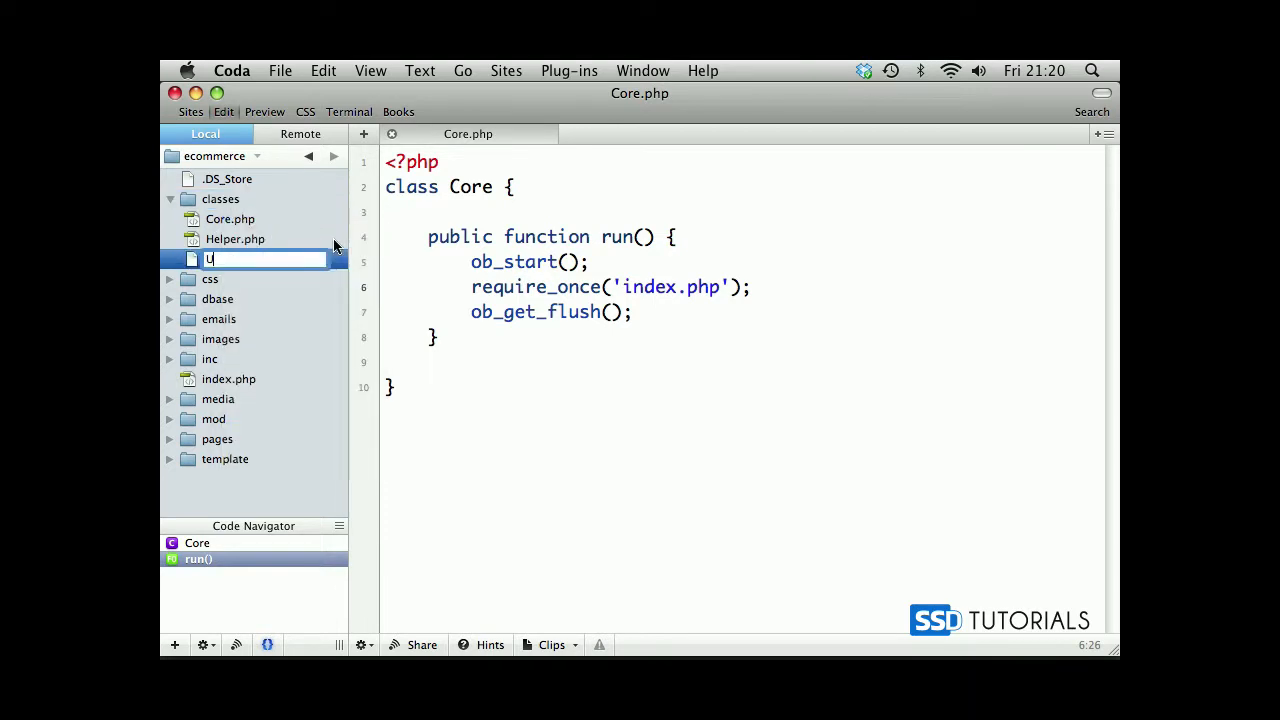
{"action": "type", "text": "rl.php"}
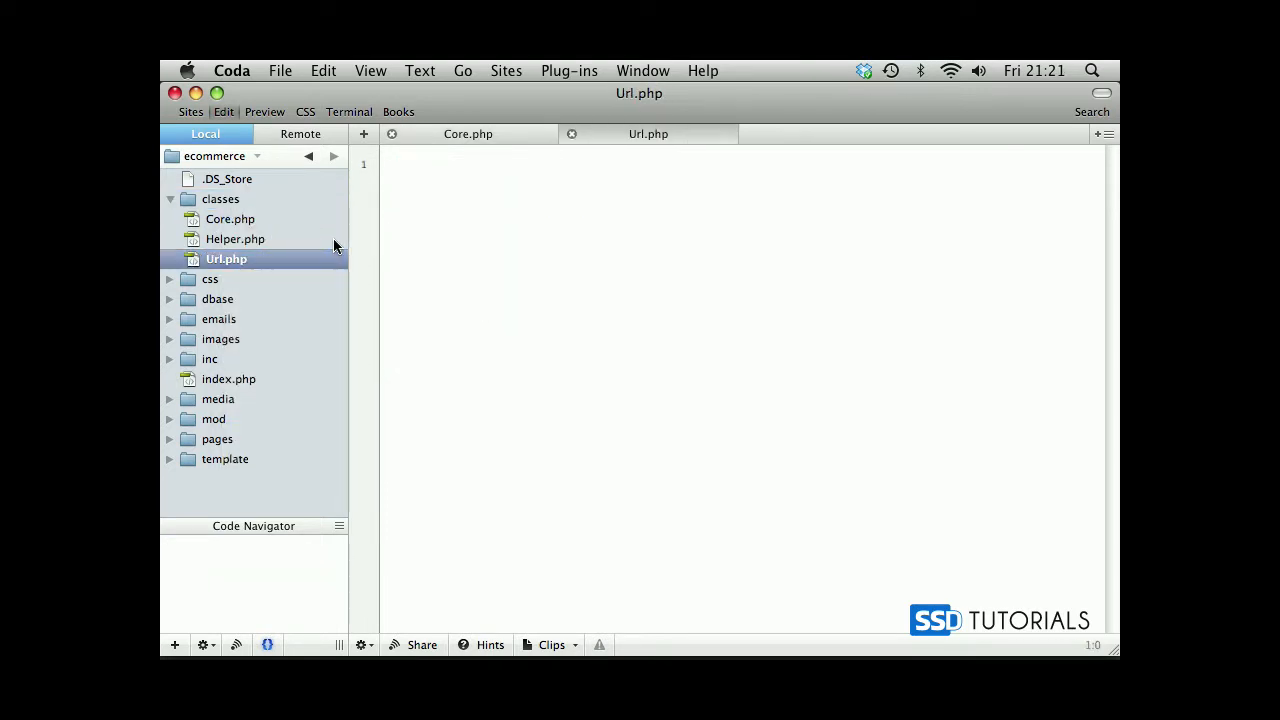
- Write the <?php opener and an empty class Url { declaration
{"action": "type", "text": "<?>"}
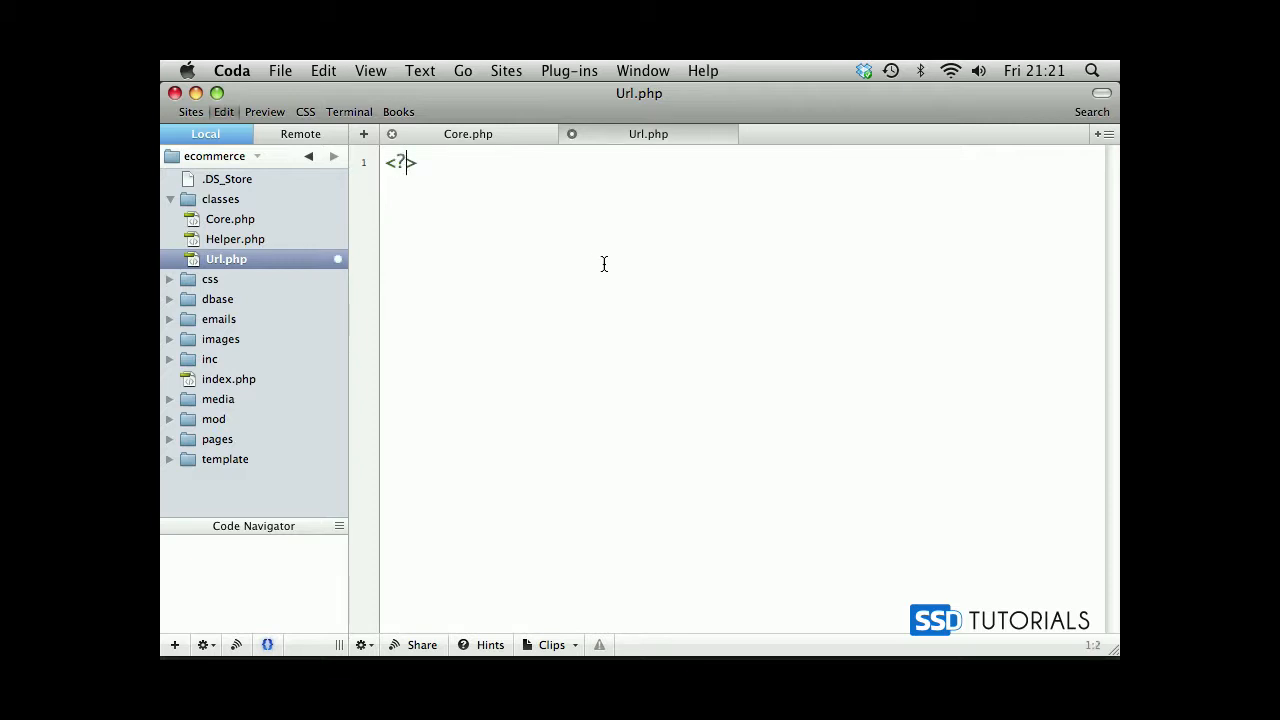
{"action": "type", "text": "php"}
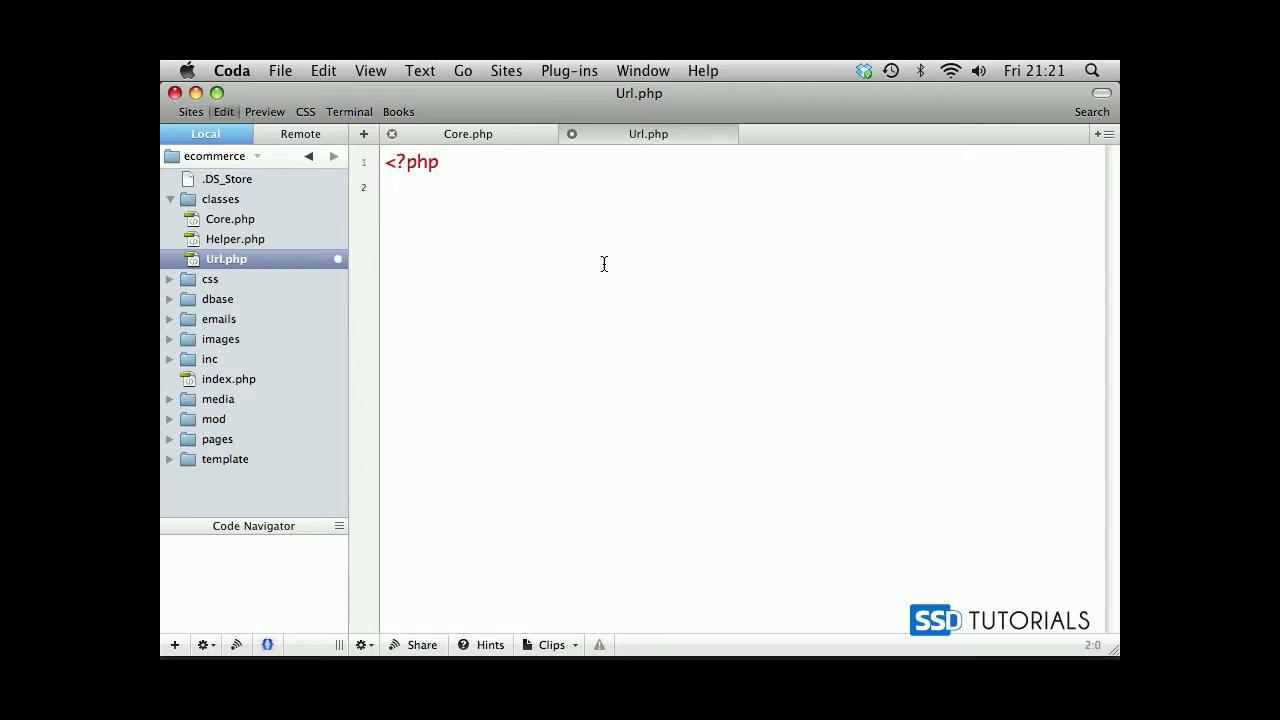
{"action": "type", "text": "class"}
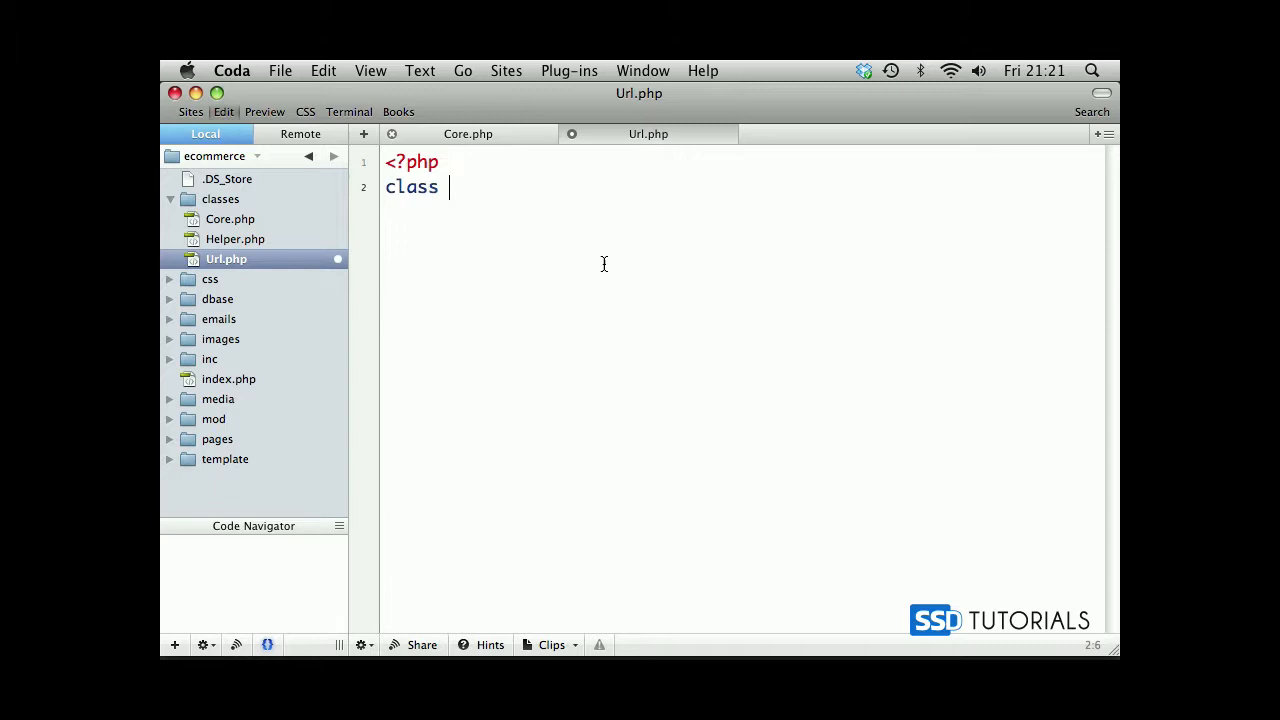
{"action": "type", "text": "Url {"}
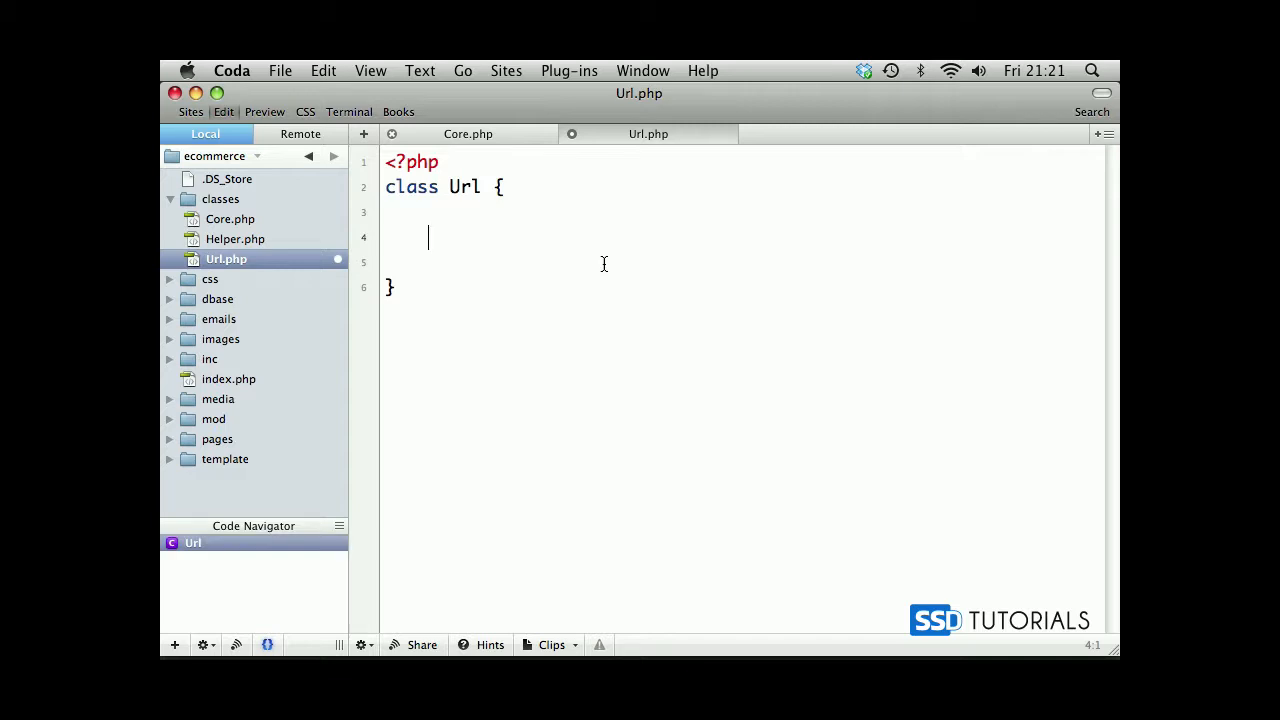
- Declare public static $_page = "page"; inside the Url class
{"action": "type", "text": "pub"}
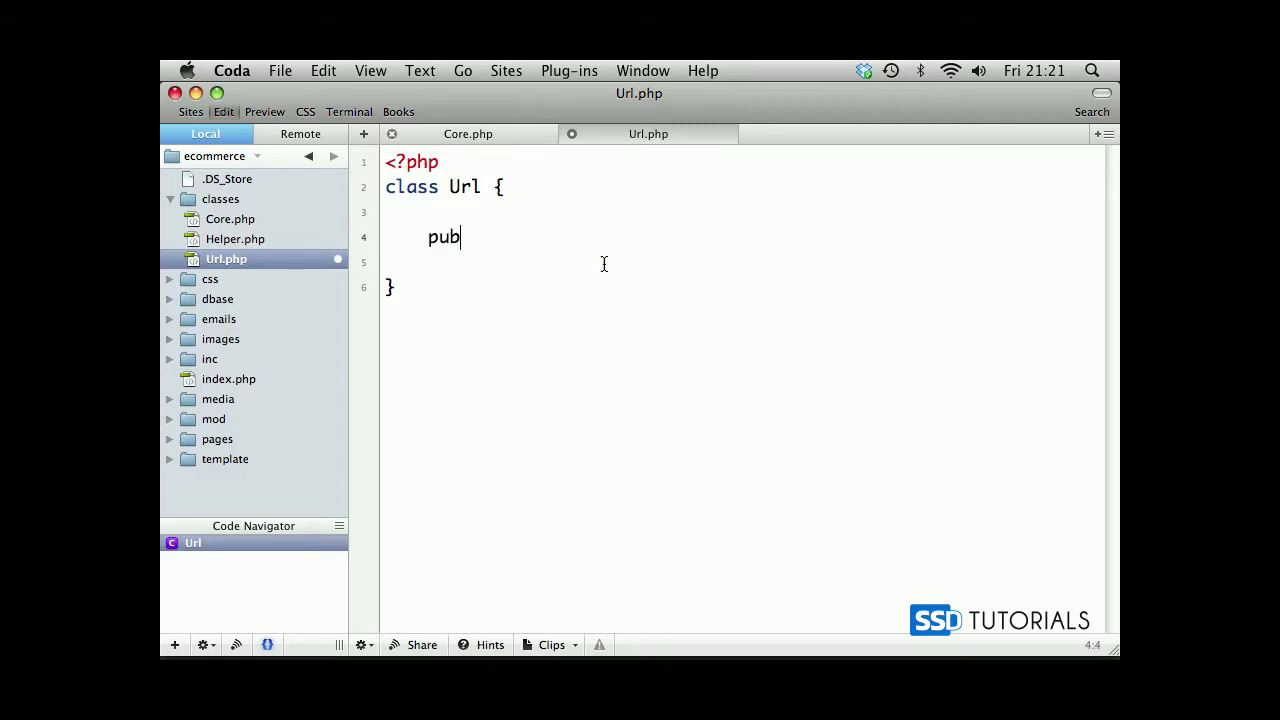
{"action": "type", "text": "lic s"}
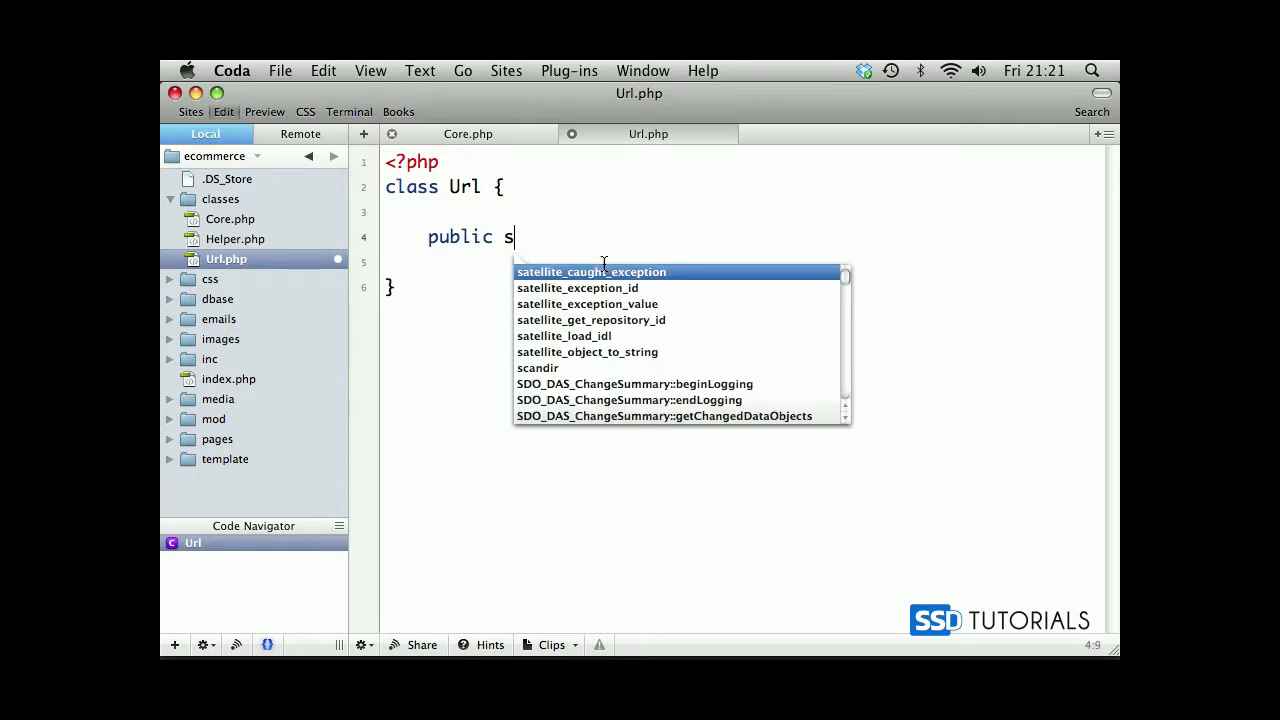
{"action": "type", "text": "tatic"}
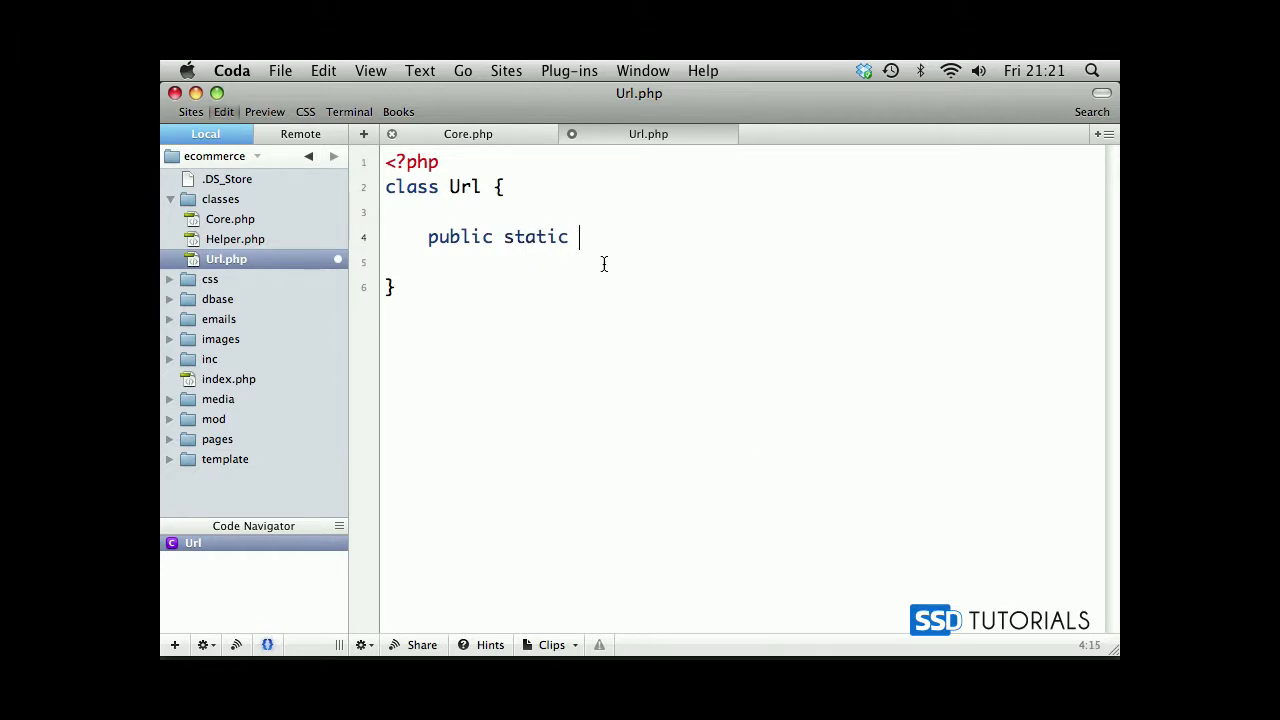
{"action": "type", "text": "$_"}
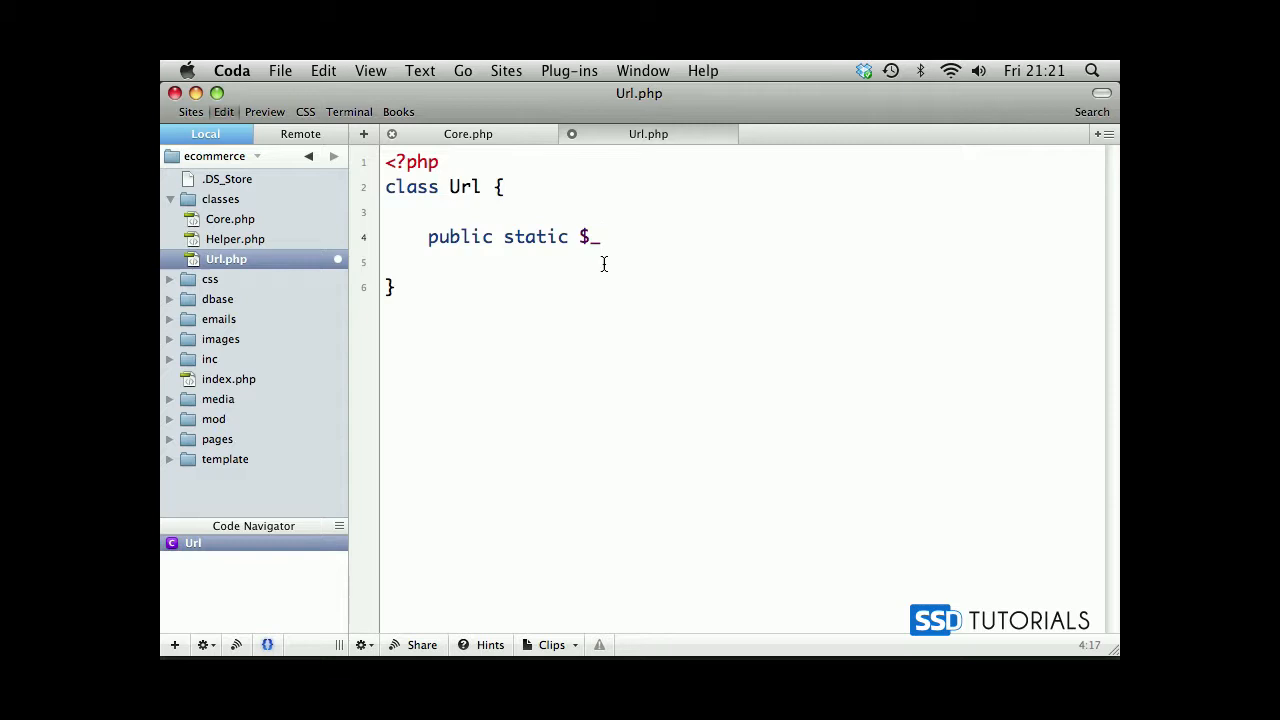
{"action": "type", "text": "pa"}
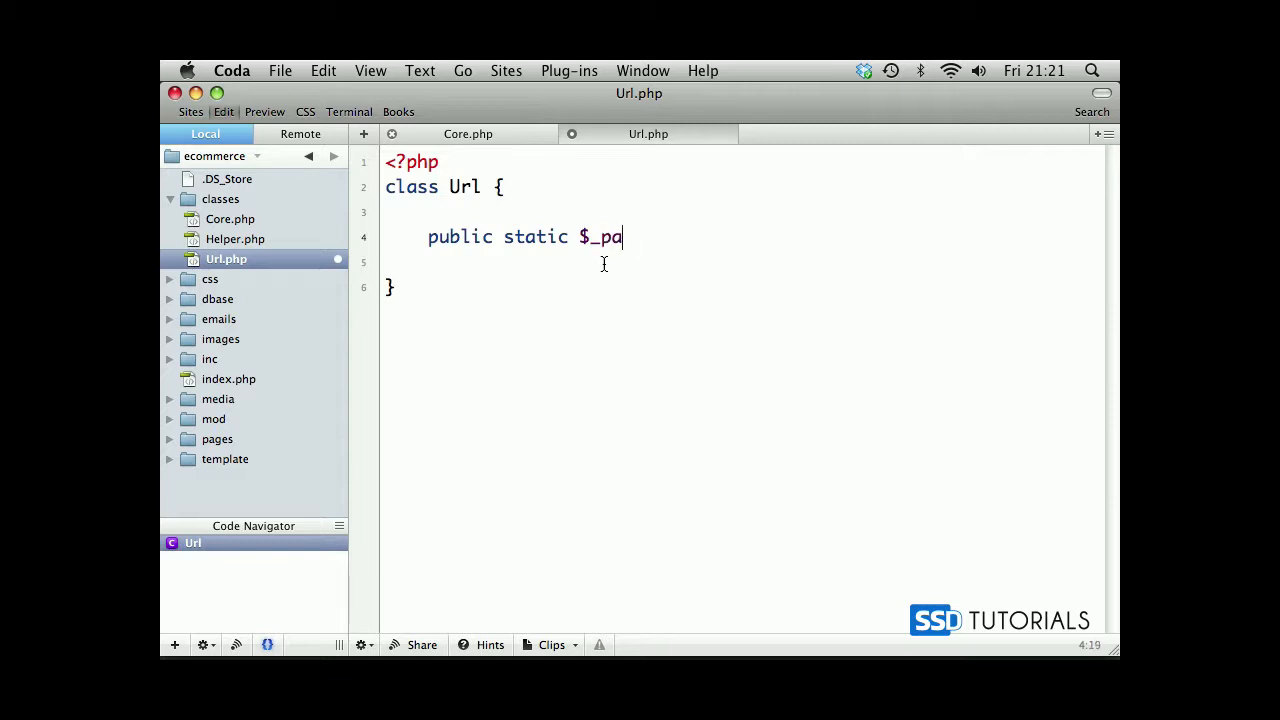
{"action": "type", "text": "ge ="}
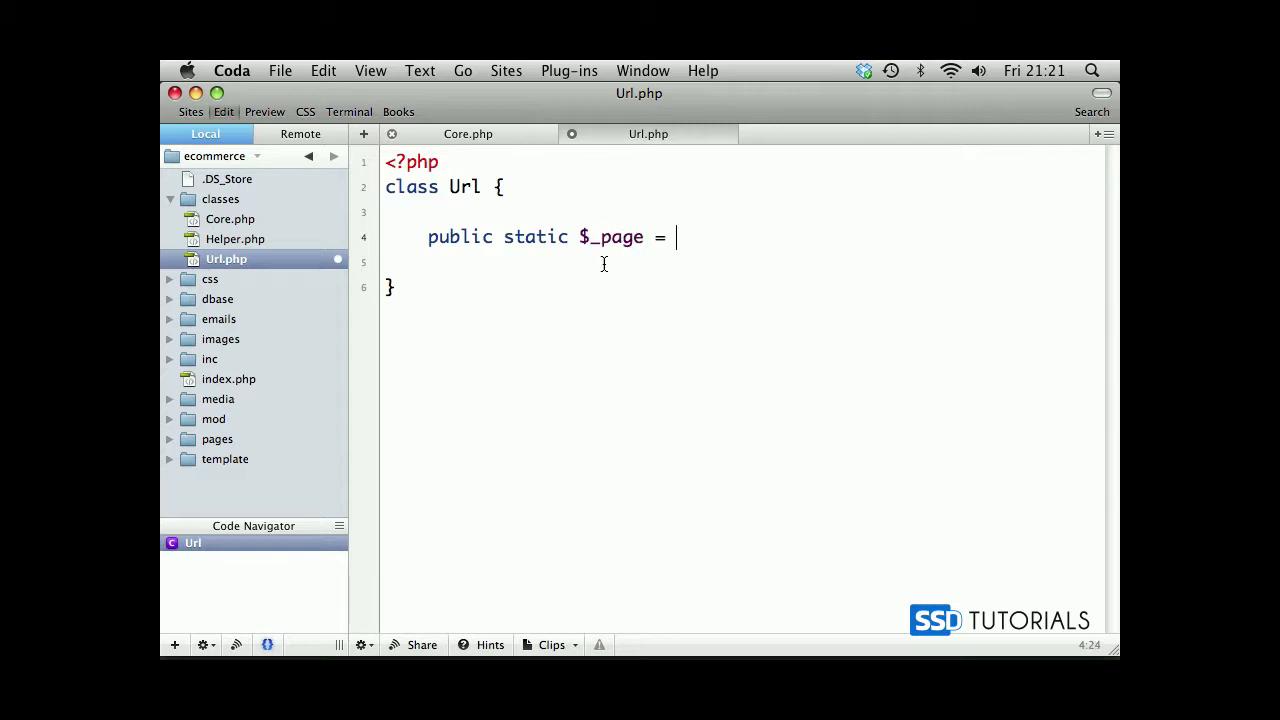
{"action": "type", "text": "\"page\""}
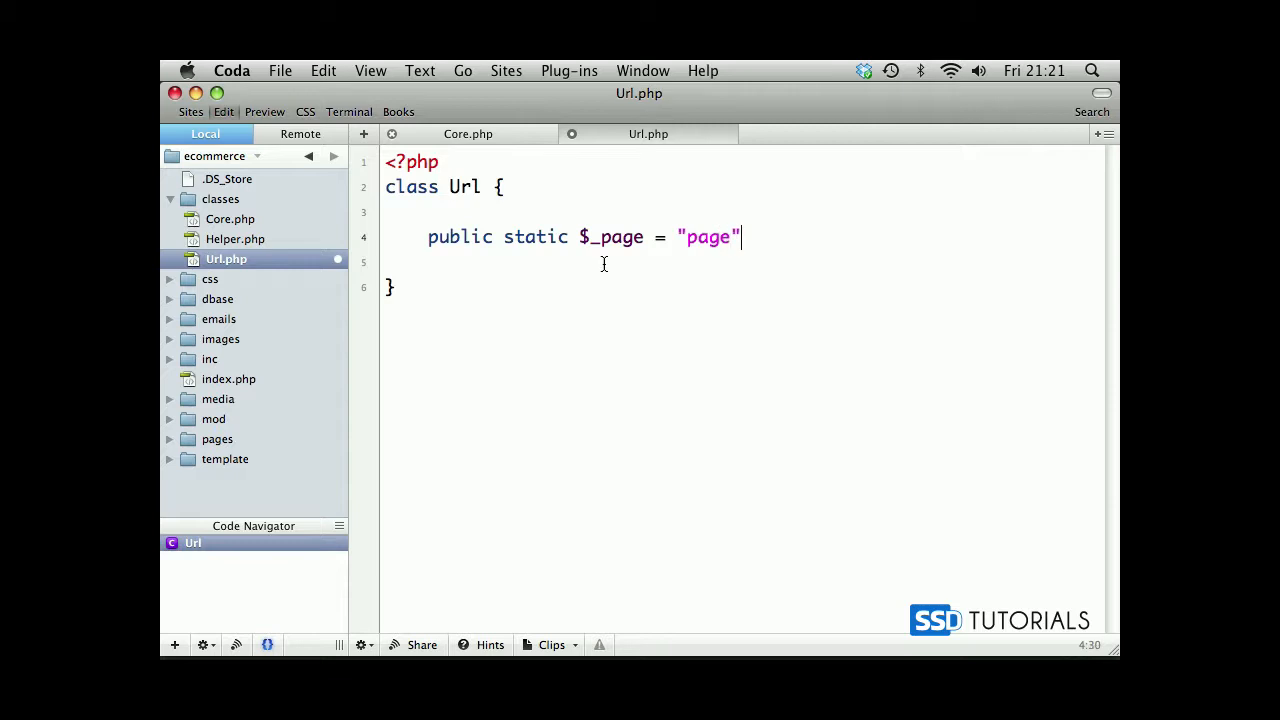
{"action": "type", "text": ";"}
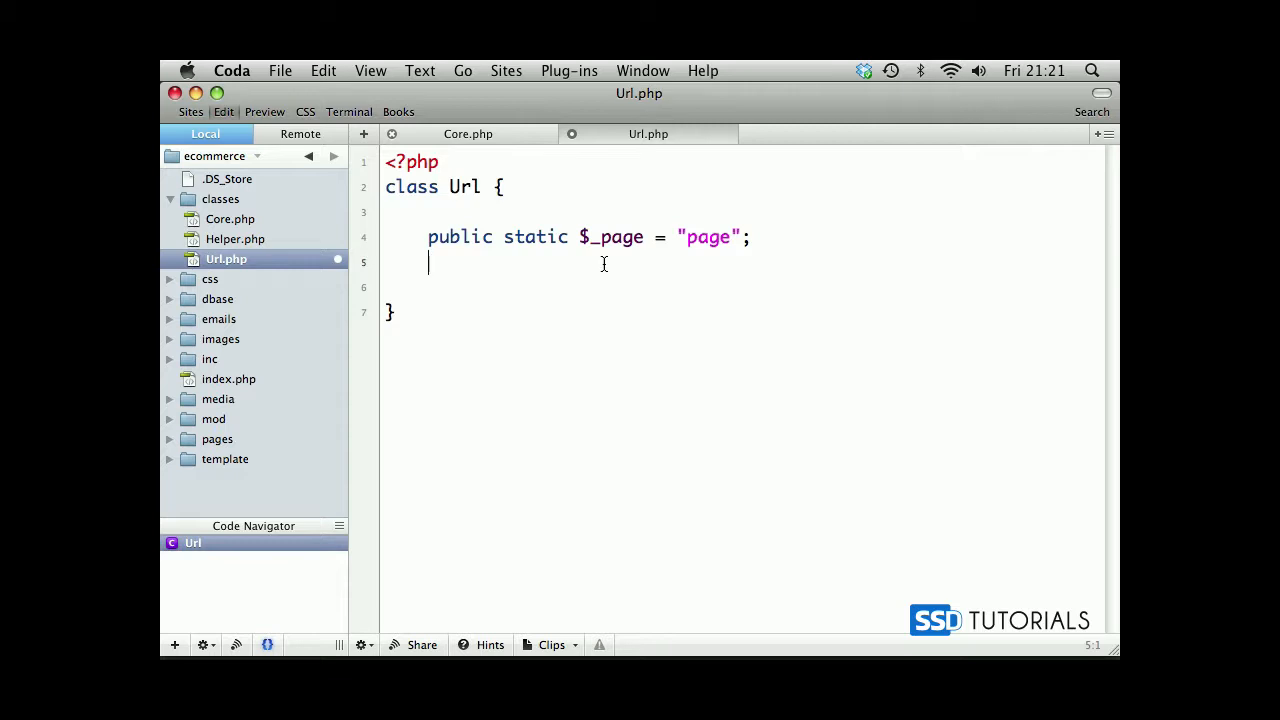
- Begin a second property line public static $_folder = below it
{"action": "type", "text": "public static"}
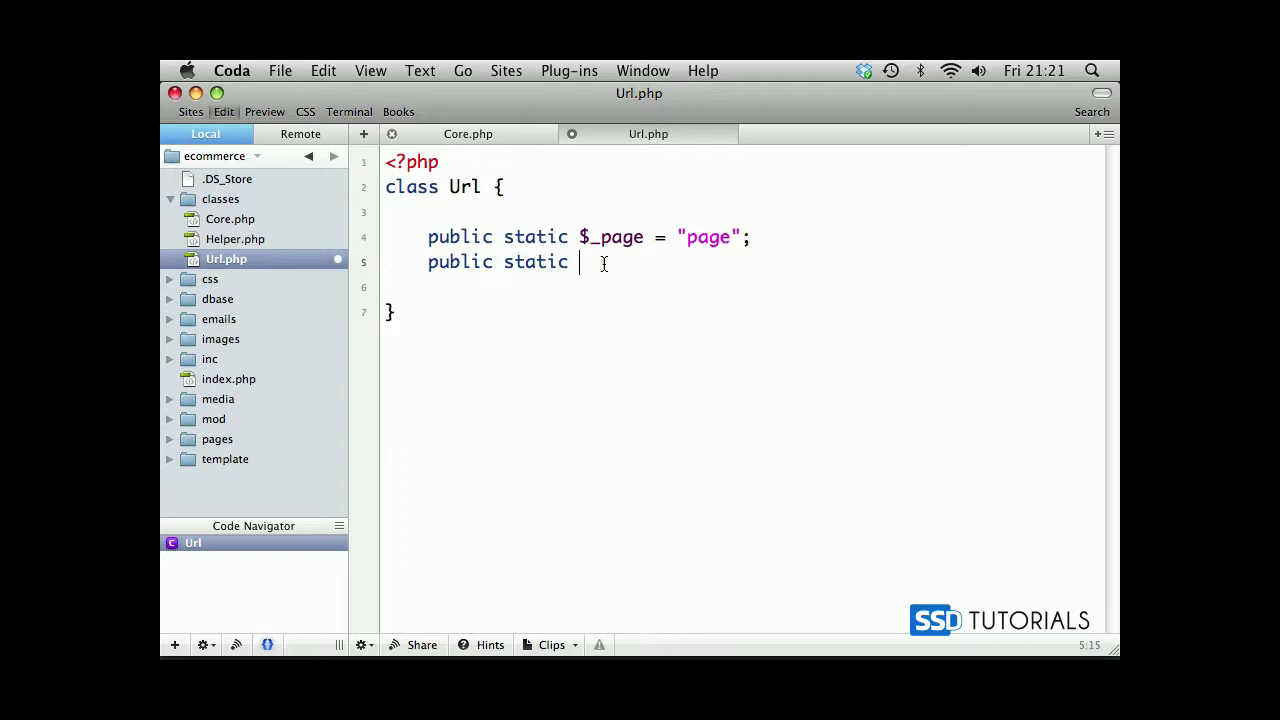
{"action": "type", "text": "$_fold"}
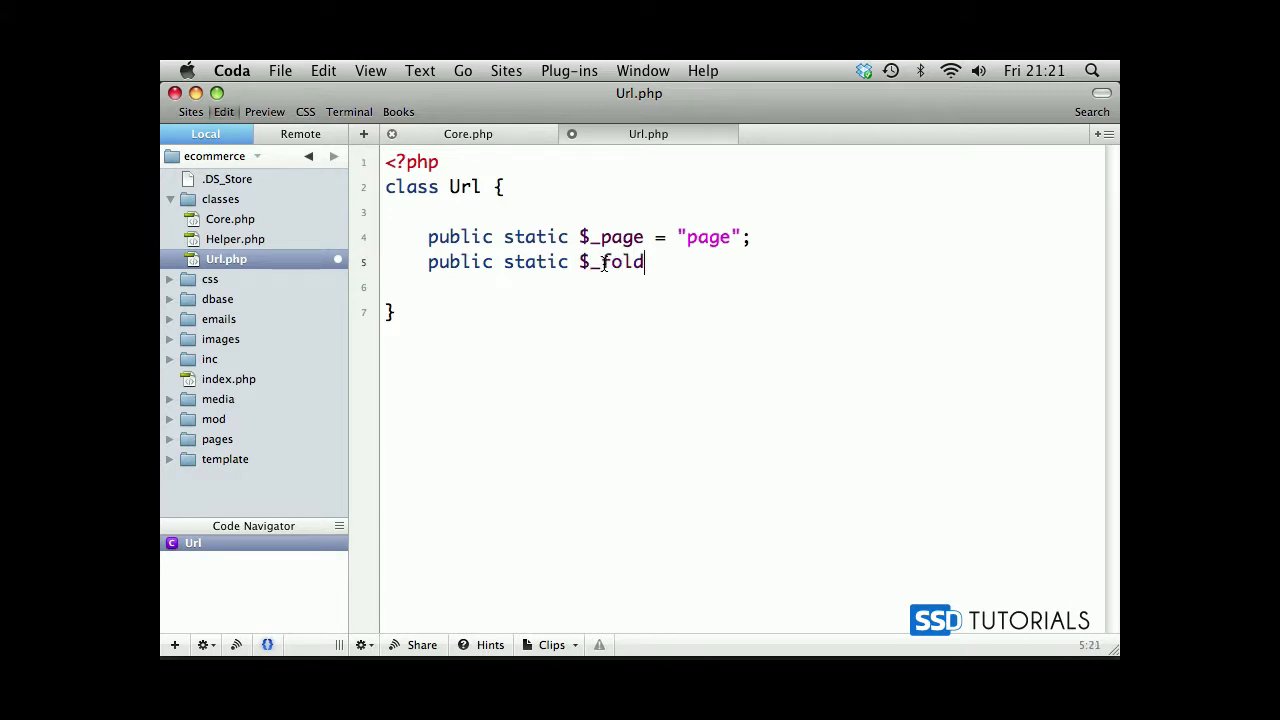
{"action": "type", "text": "er ="}
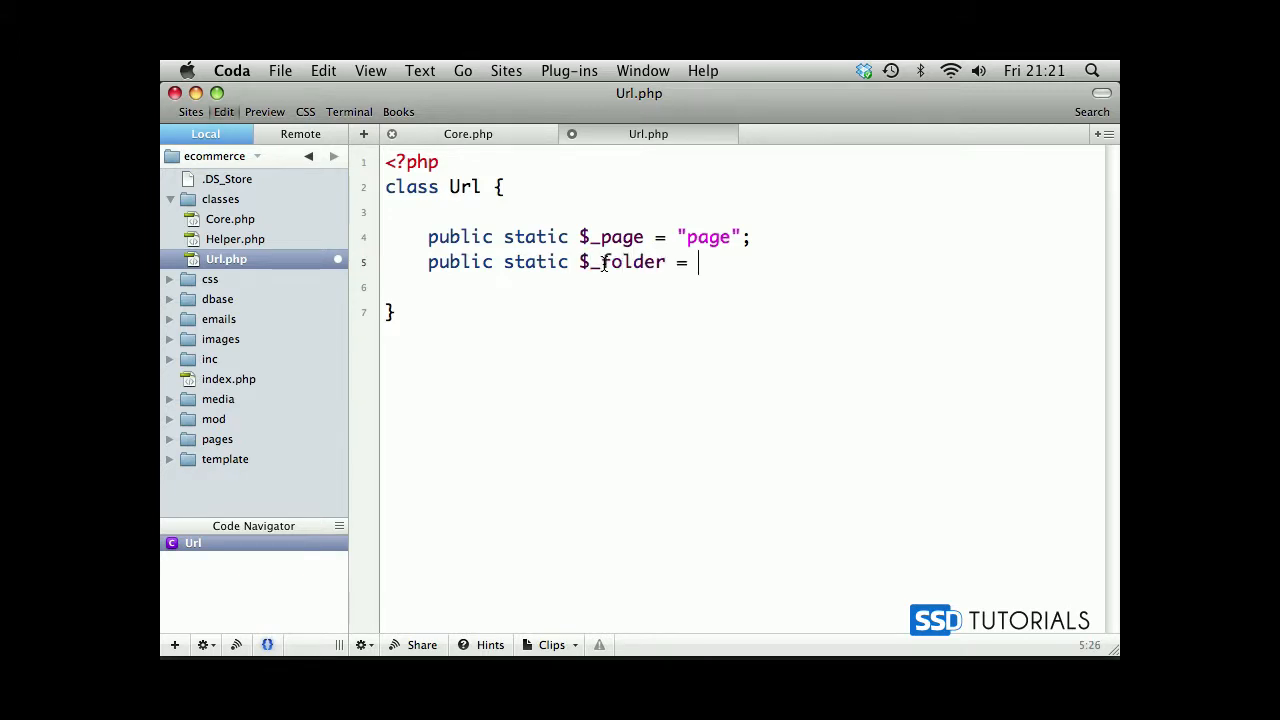
- Copy the PAGES_DIR constant name from config.php and finish $_folder = PAGES_DIR;
{"action": "left_click", "coordinate": [208, 360]}
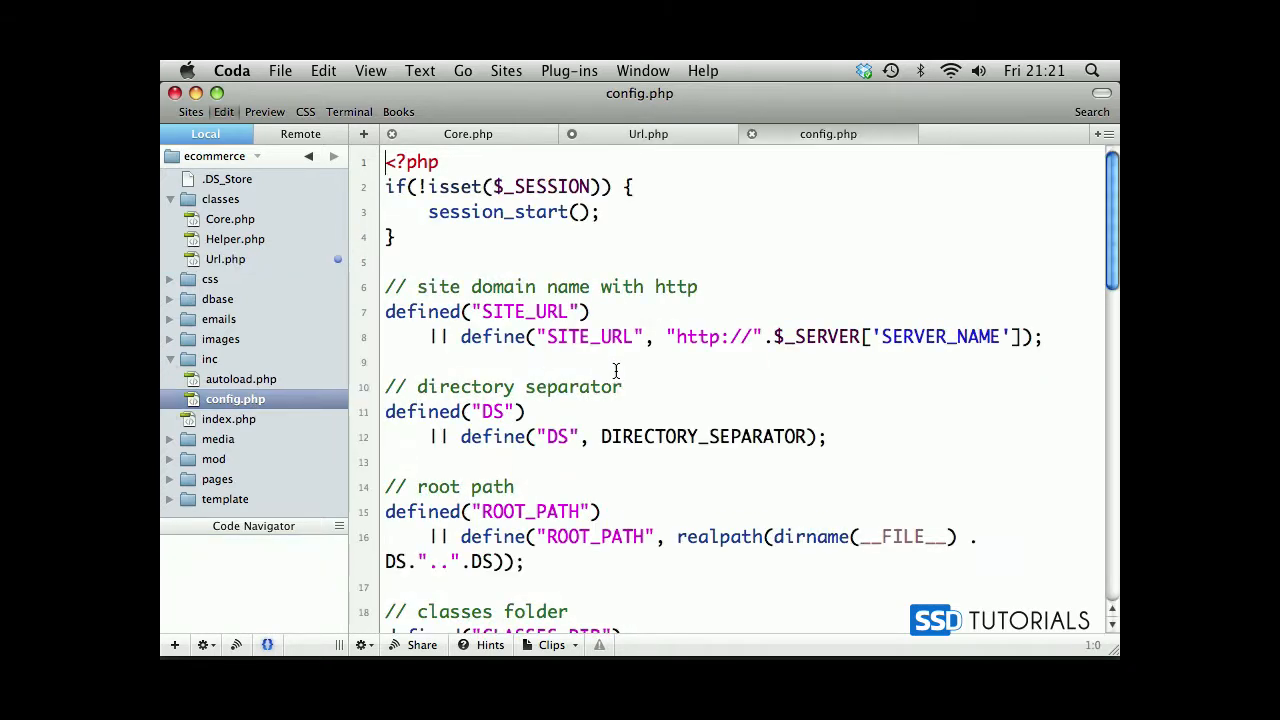
{"action": "scroll", "scroll_direction": "down", "scroll_amount": 3}
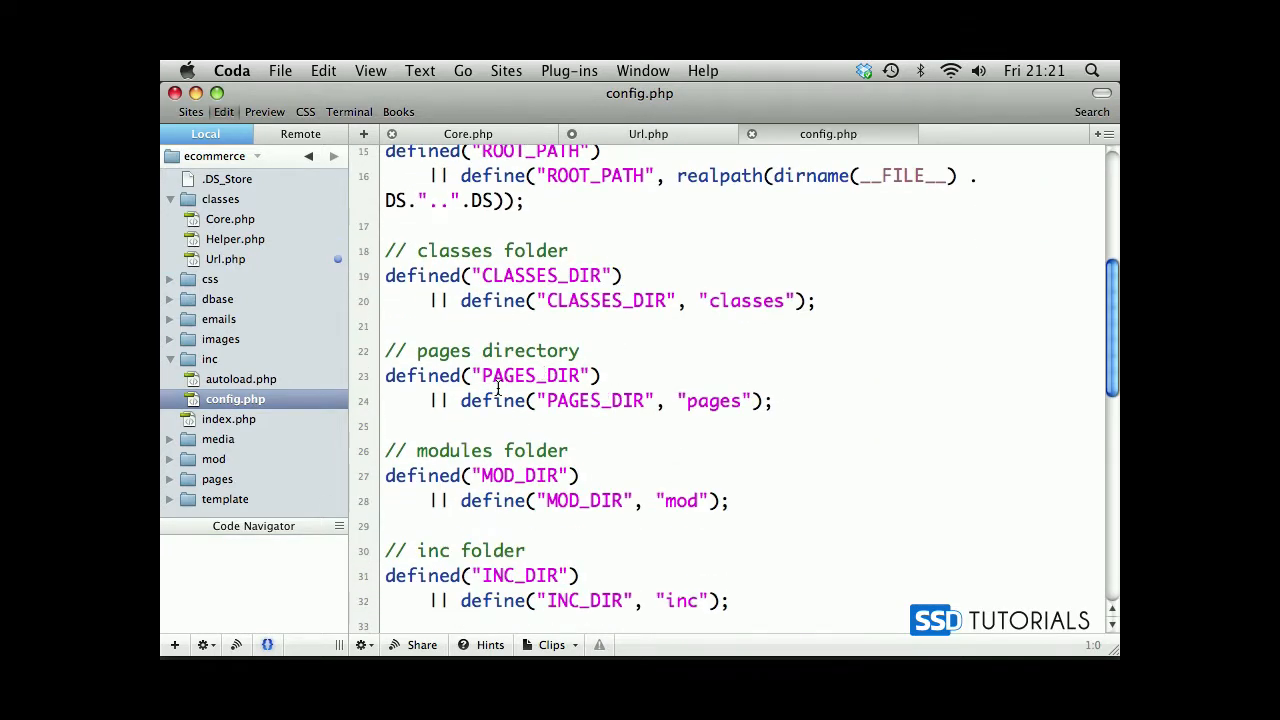
{"action": "double_click", "coordinate": [534, 376]}
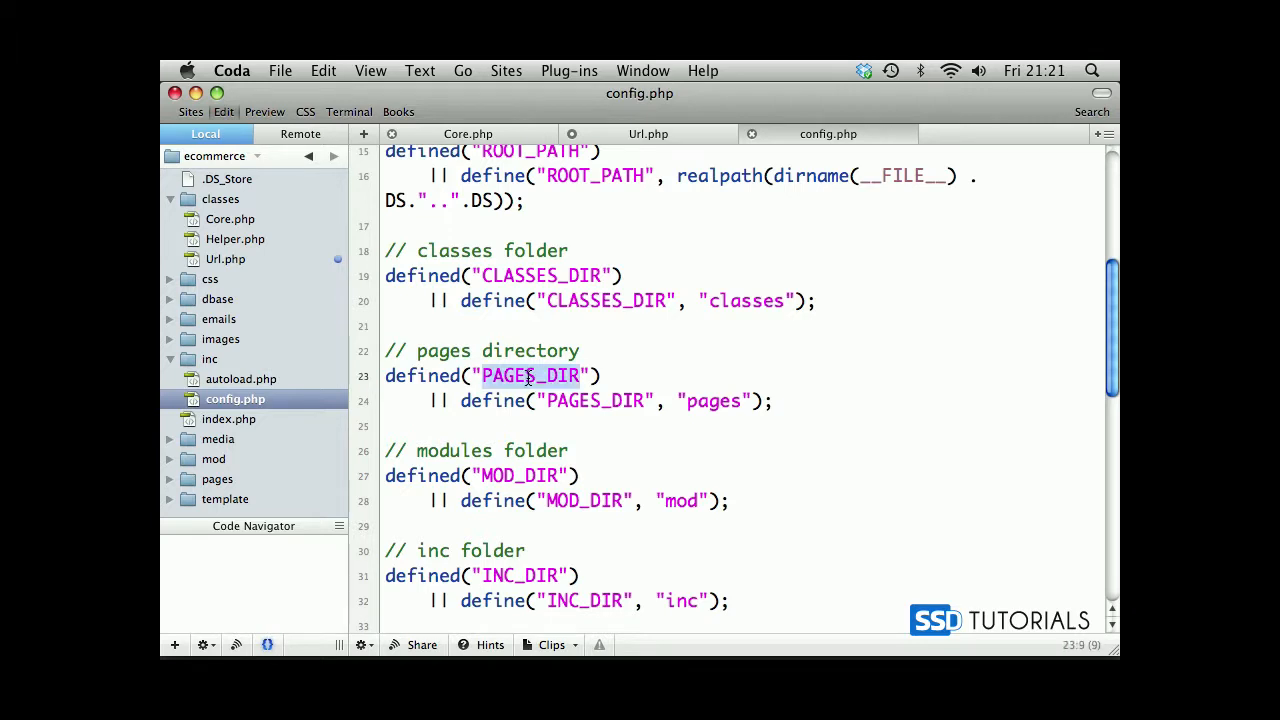
{"action": "mouse_move", "coordinate": [678, 108]}
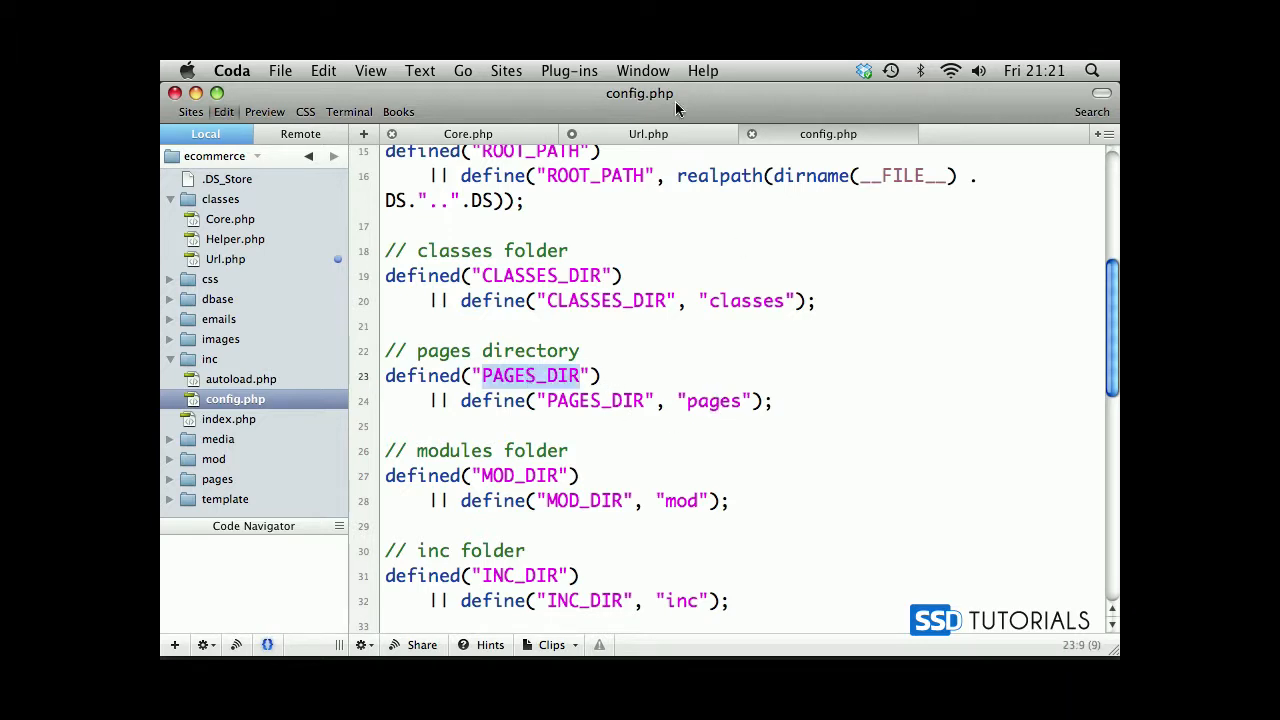
{"action": "left_click", "coordinate": [648, 132]}
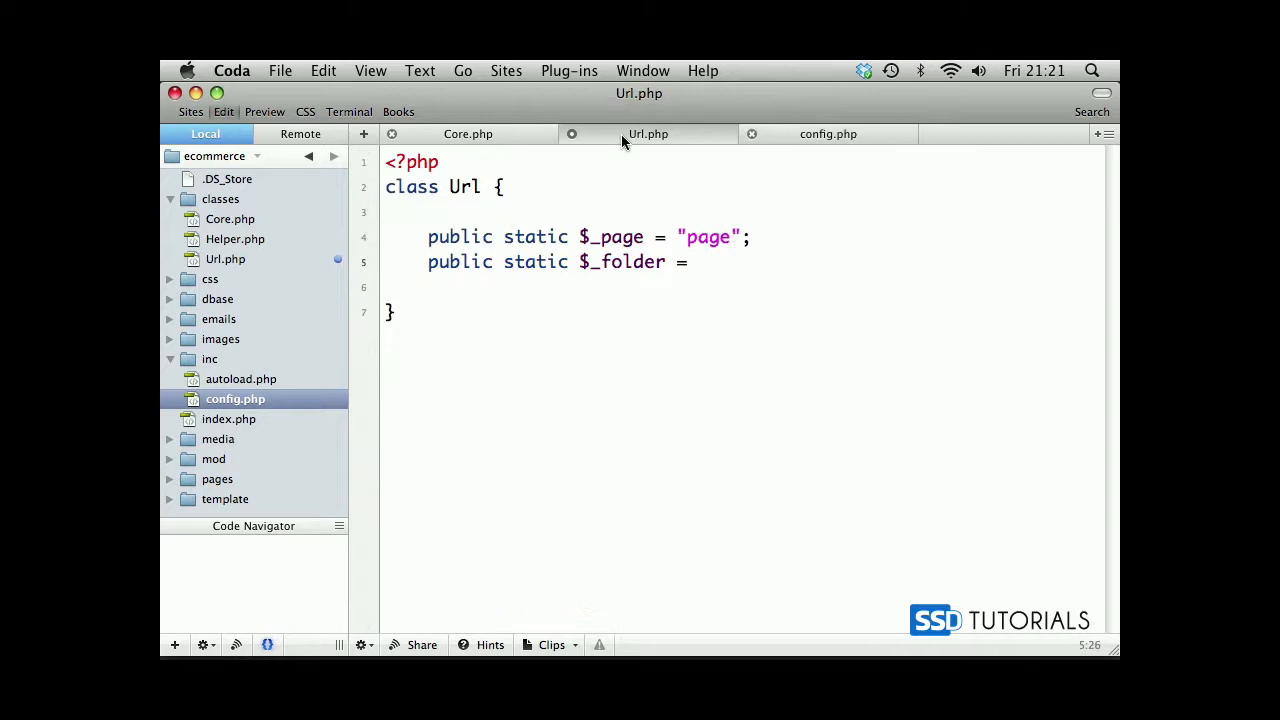
{"action": "type", "text": "PAGES_DIR"}
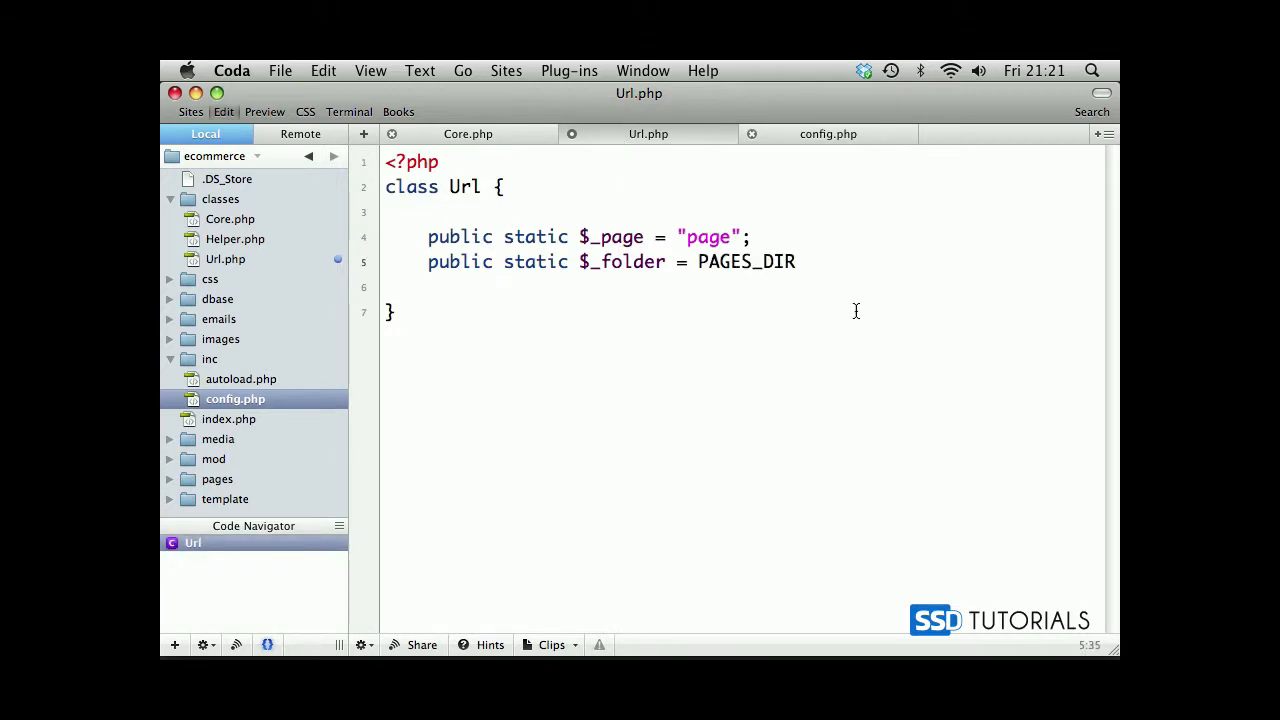
{"action": "type", "text": ";"}
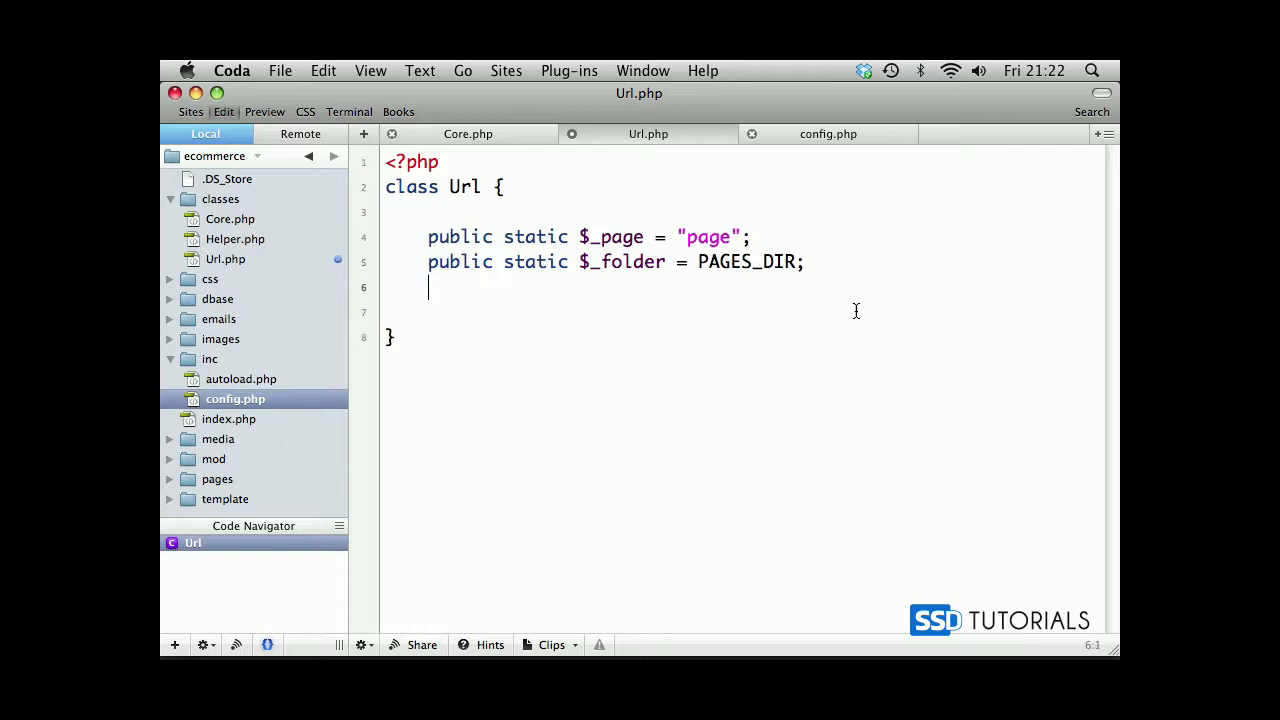
- Declare a third property public static $_params = array() in the Url class
{"action": "type", "text": "publ"}
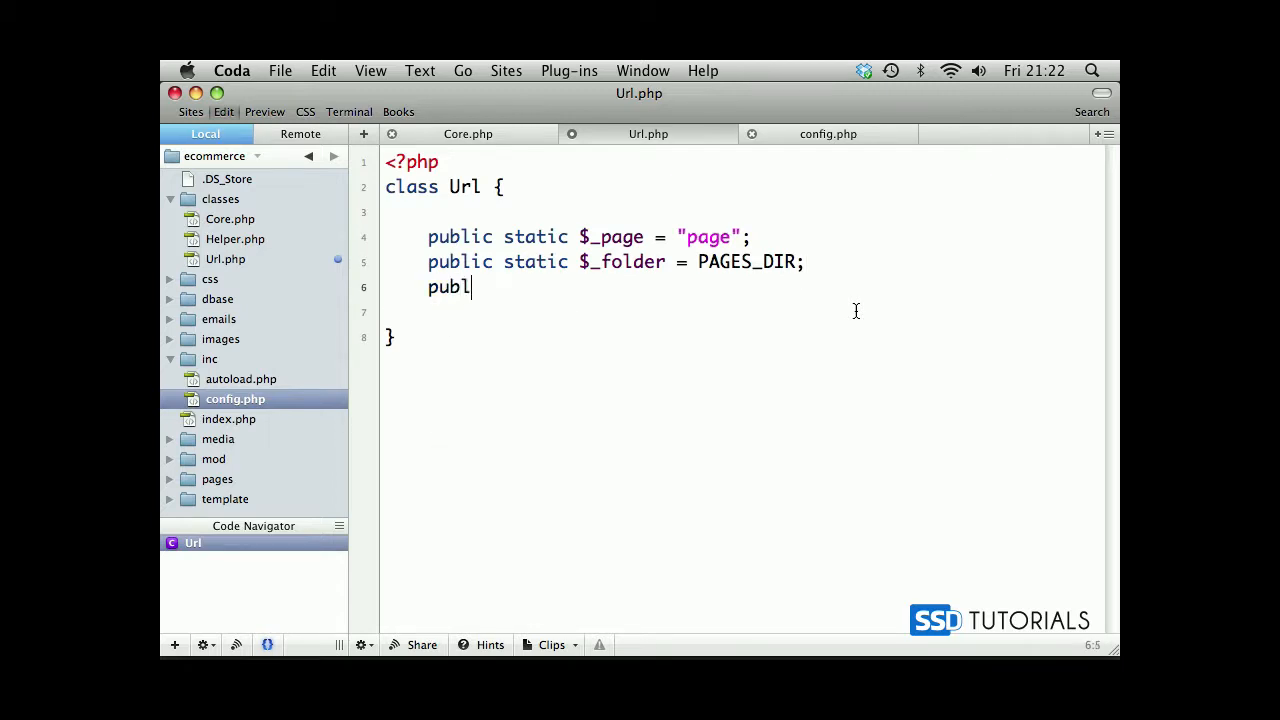
{"action": "type", "text": "ic static $"}
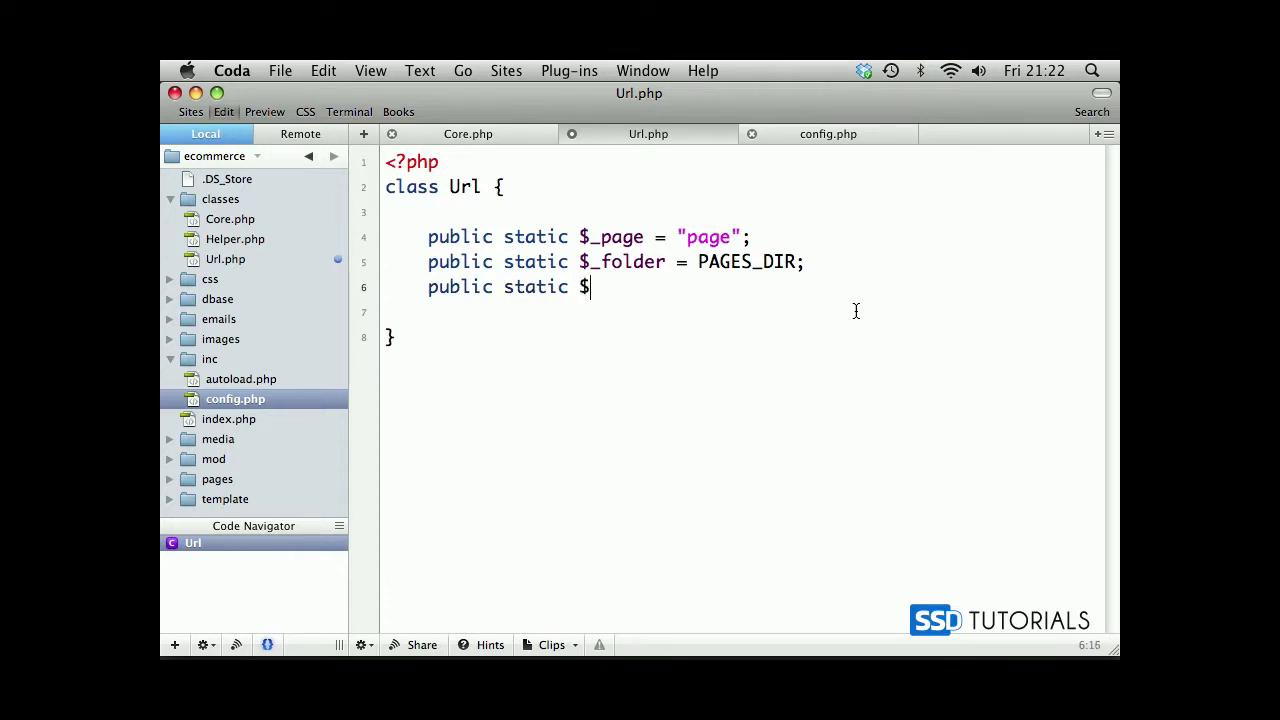
{"action": "type", "text": "_params = a"}
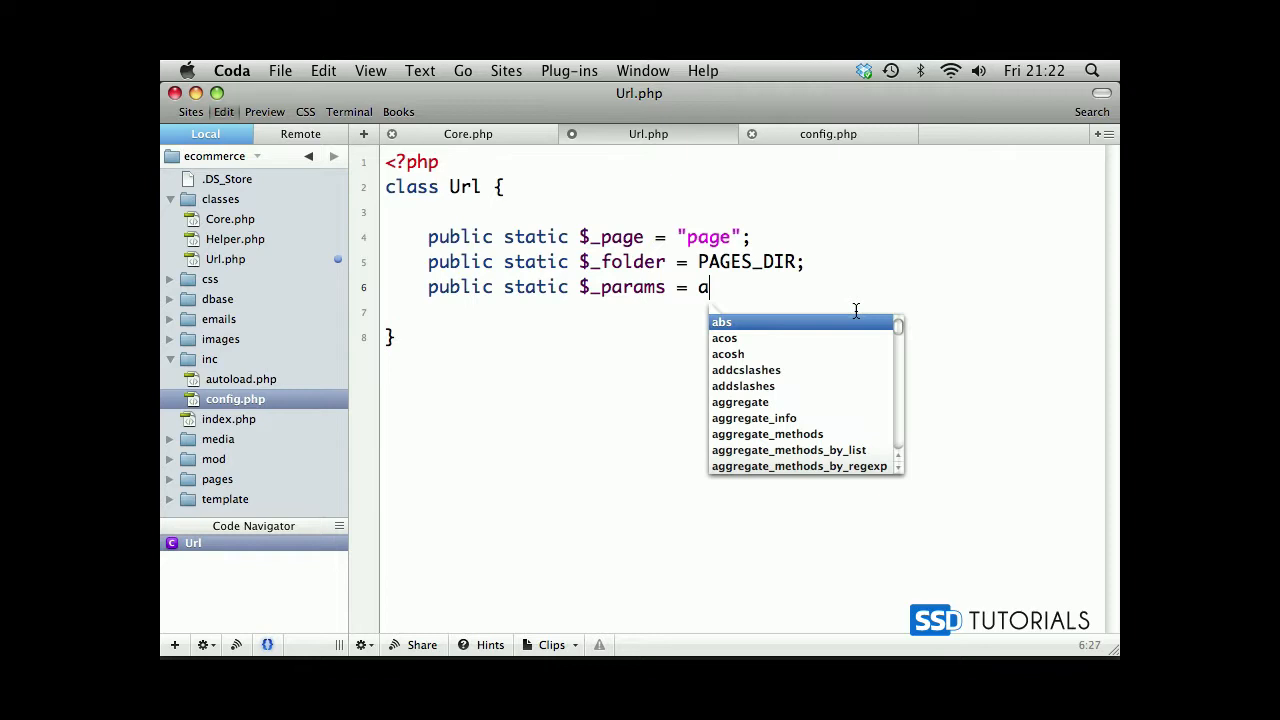
{"action": "type", "text": "rra"}
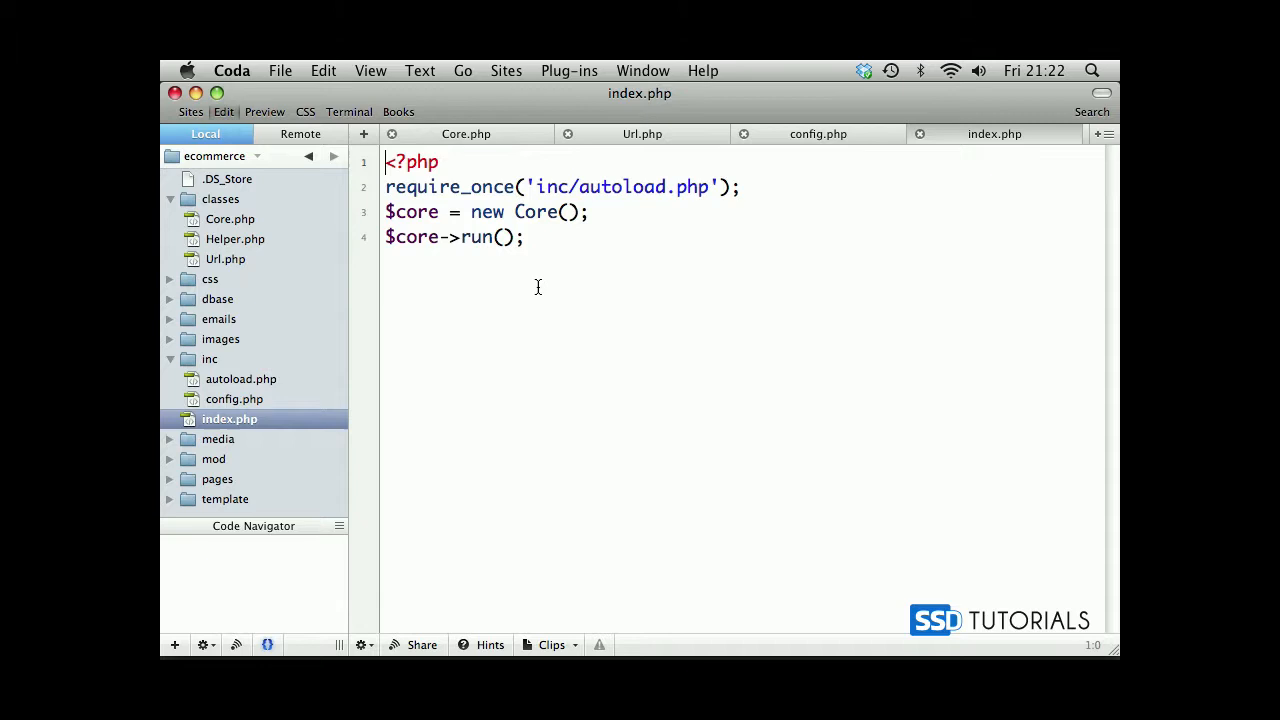
- Point out $core, Core and run() in index.php by selecting them
{"action": "left_click", "coordinate": [424, 212]}
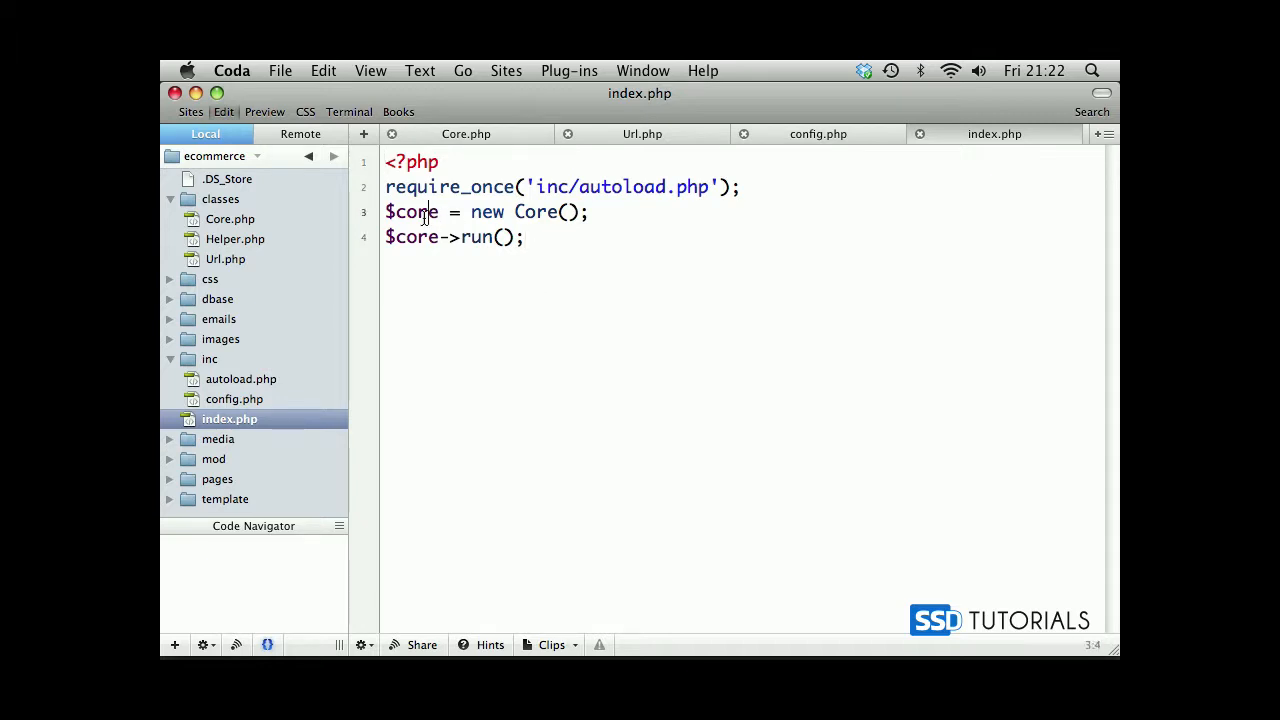
{"action": "double_click", "coordinate": [410, 212]}
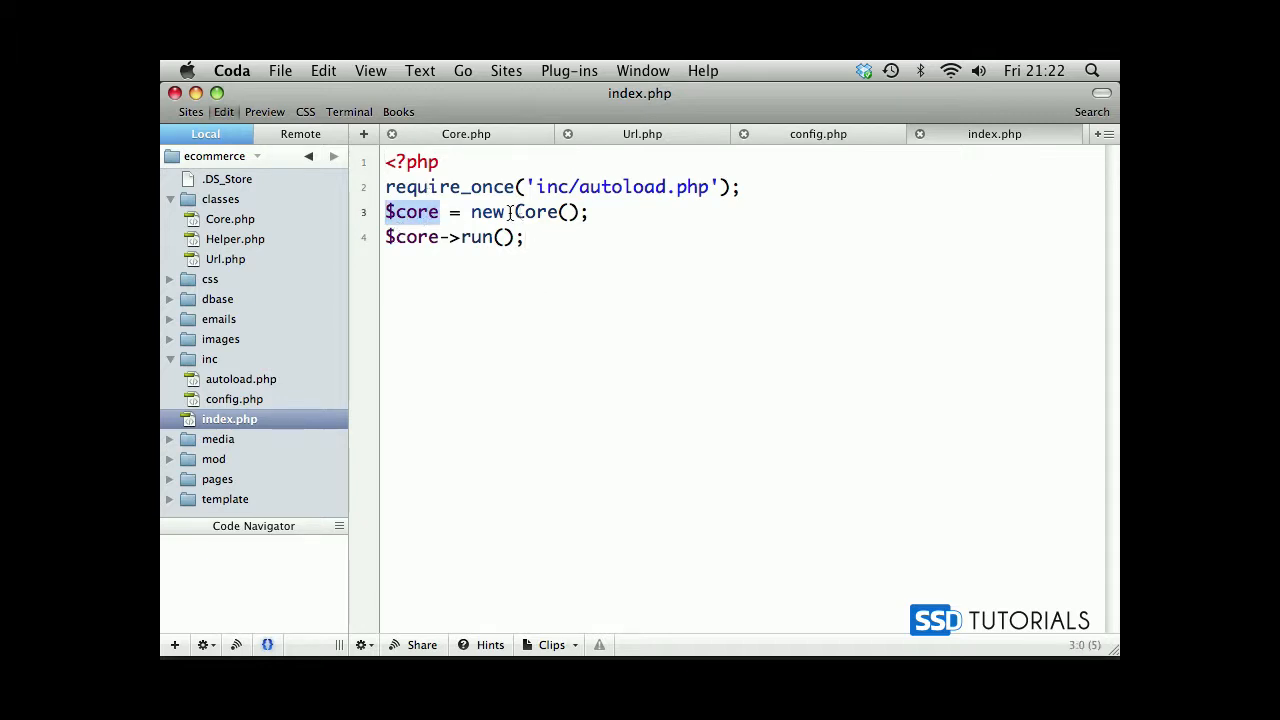
{"action": "double_click", "coordinate": [536, 212]}
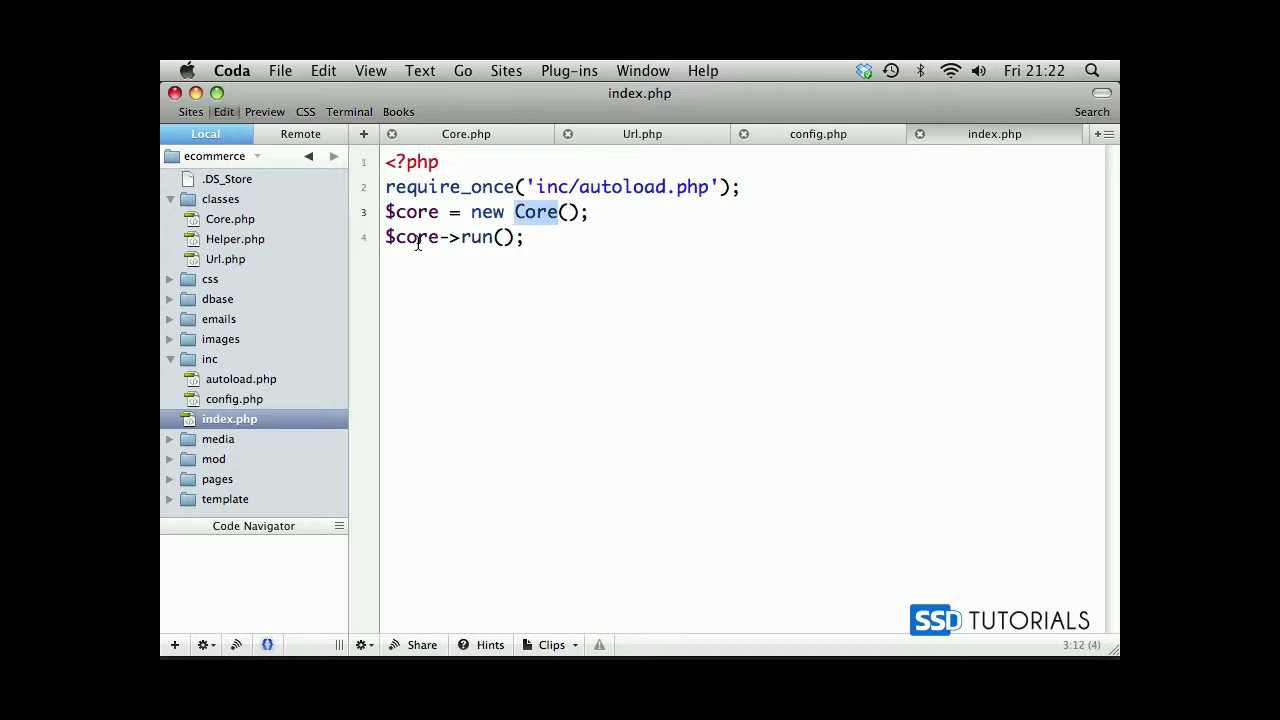
{"action": "double_click", "coordinate": [412, 236]}
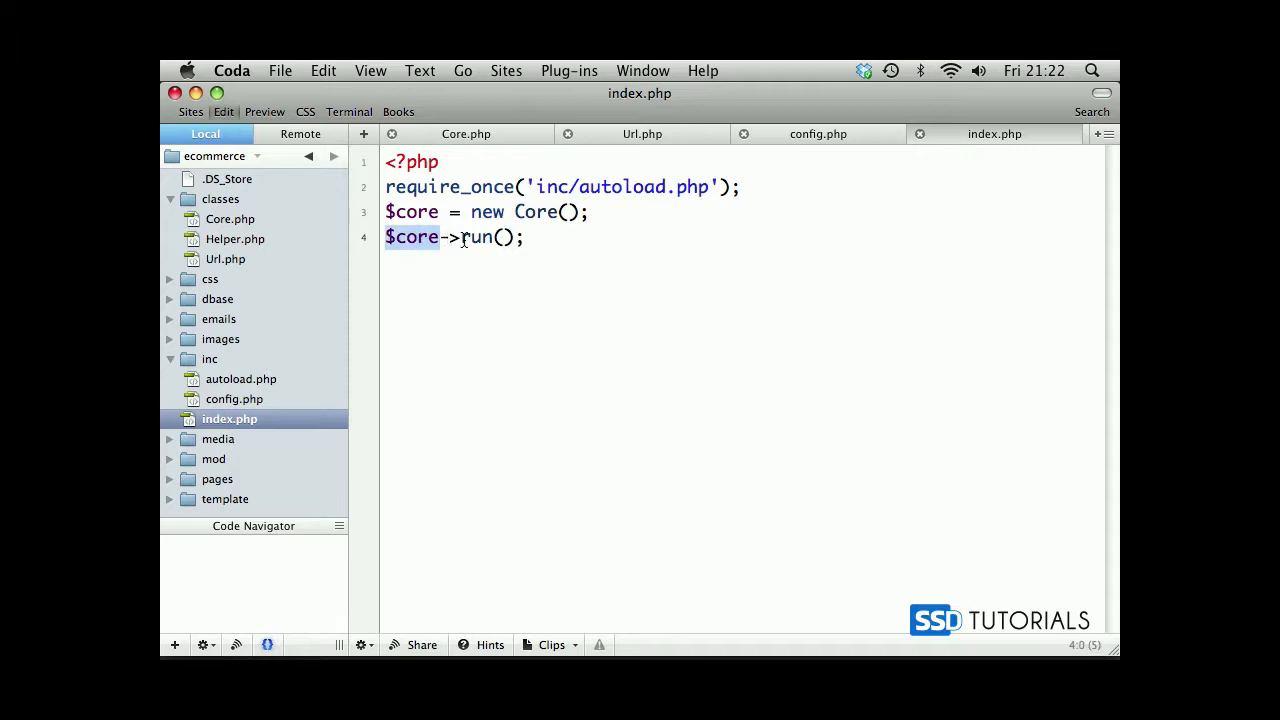
{"action": "double_click", "coordinate": [480, 236]}
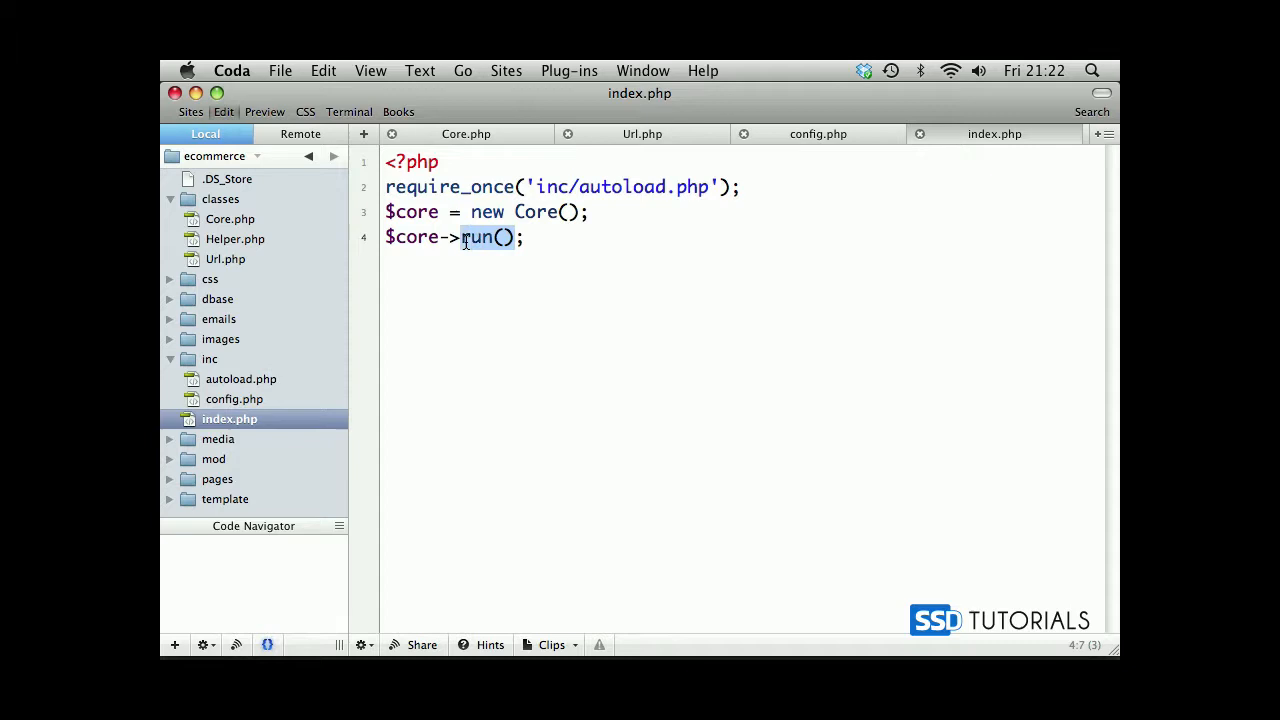
{"action": "mouse_move", "coordinate": [642, 132]}
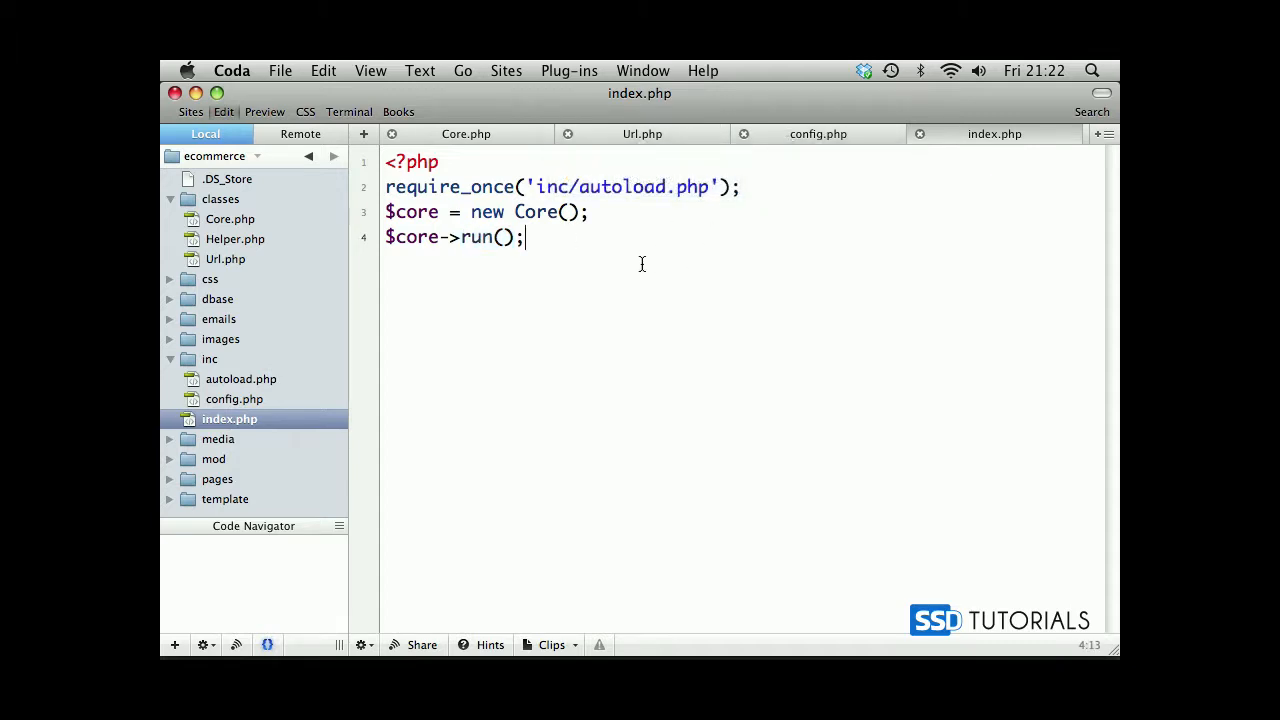
- Start a new line Url:: after the run call, glancing at the Url and Core class files
{"action": "key", "text": "enter"}
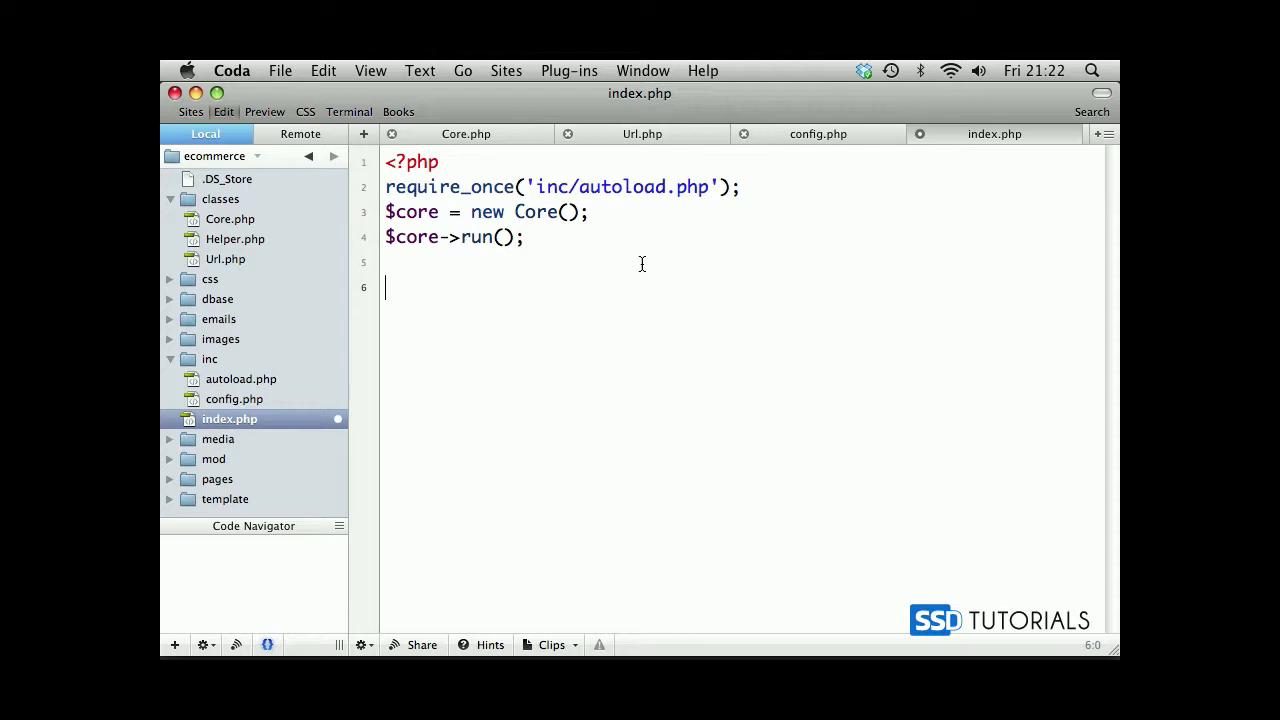
{"action": "type", "text": "Ur"}
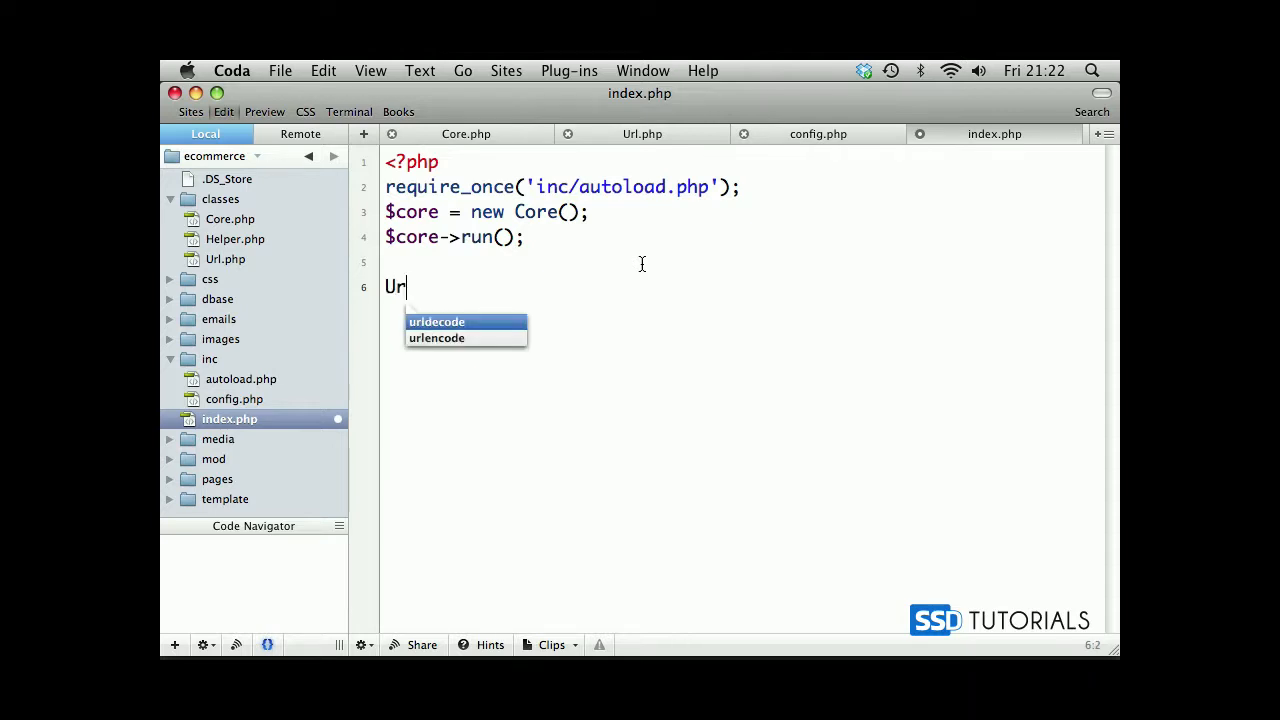
{"action": "type", "text": "l::"}
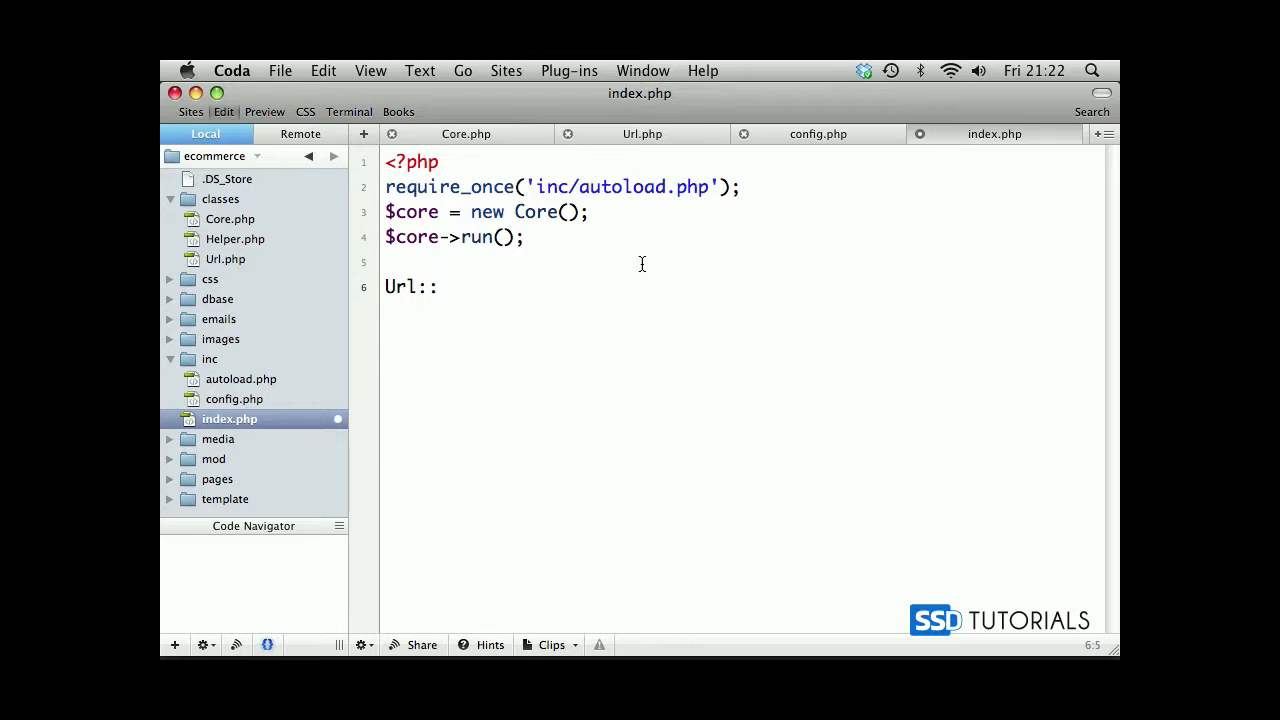
{"action": "left_click", "coordinate": [642, 132]}
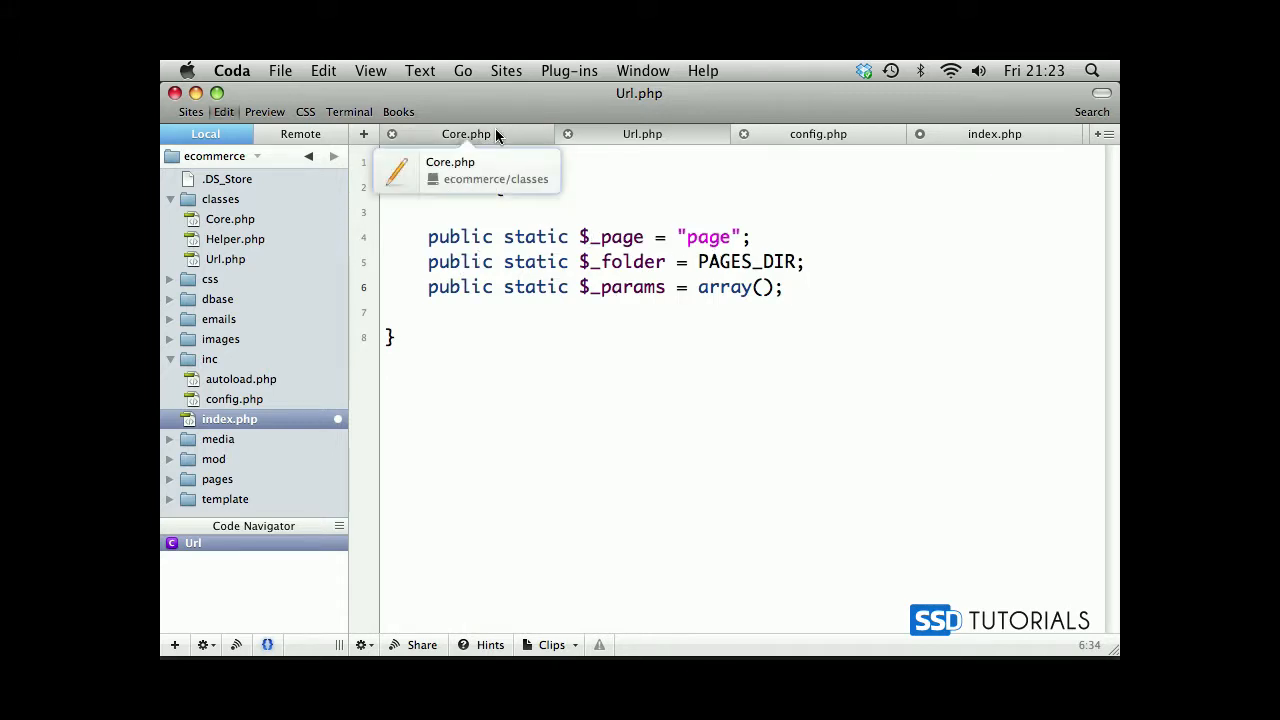
{"action": "left_click", "coordinate": [466, 132]}
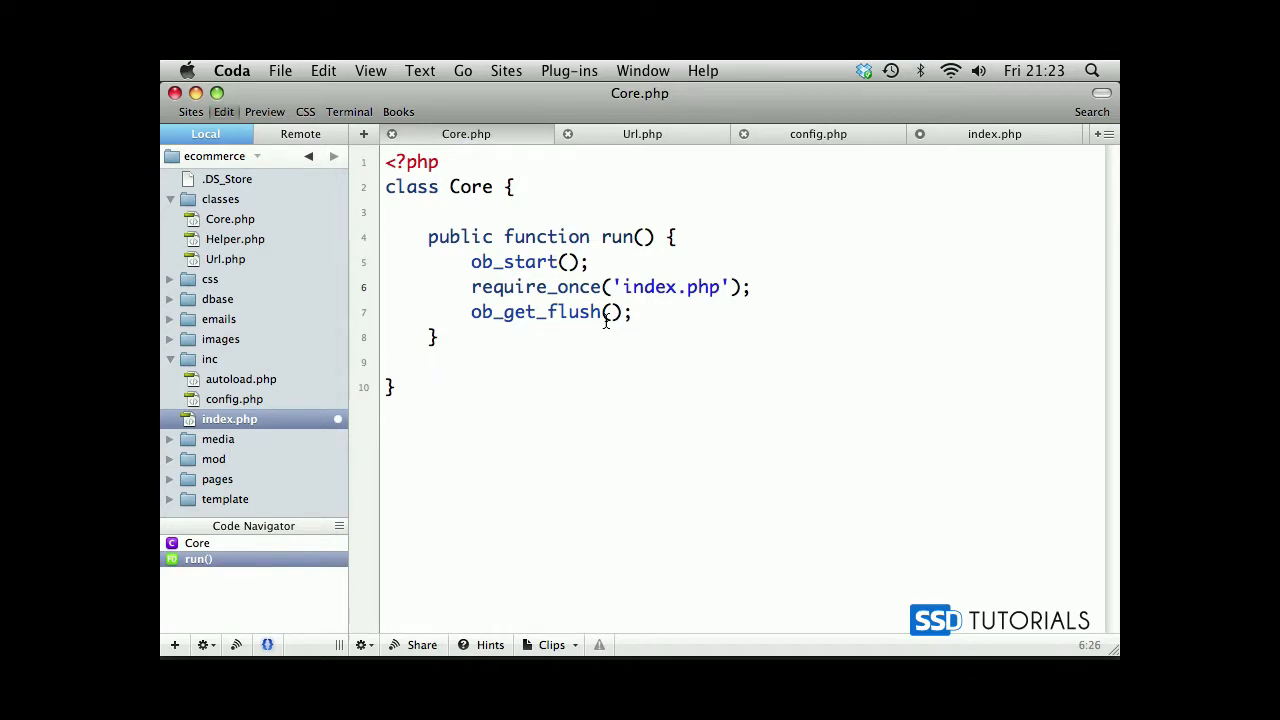
{"action": "left_click", "coordinate": [994, 132]}
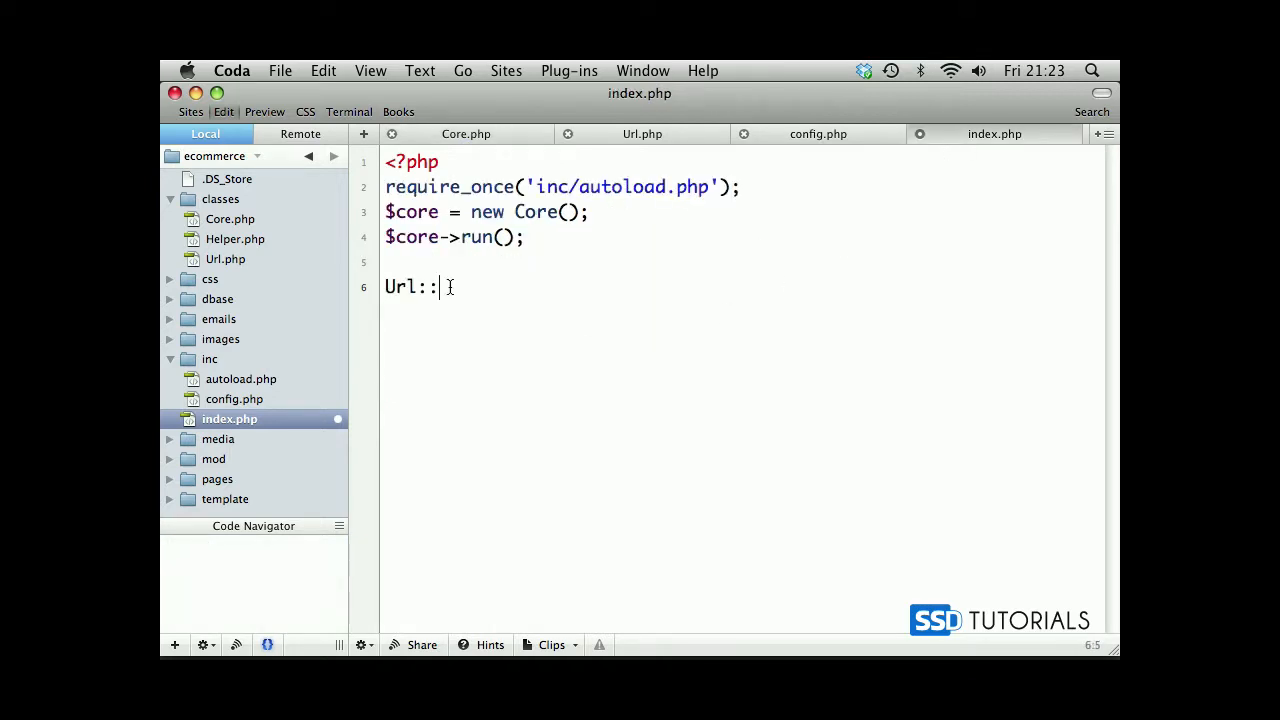
- Complete the line as echo Url::$_page; in index.php
{"action": "type", "text": "$"}
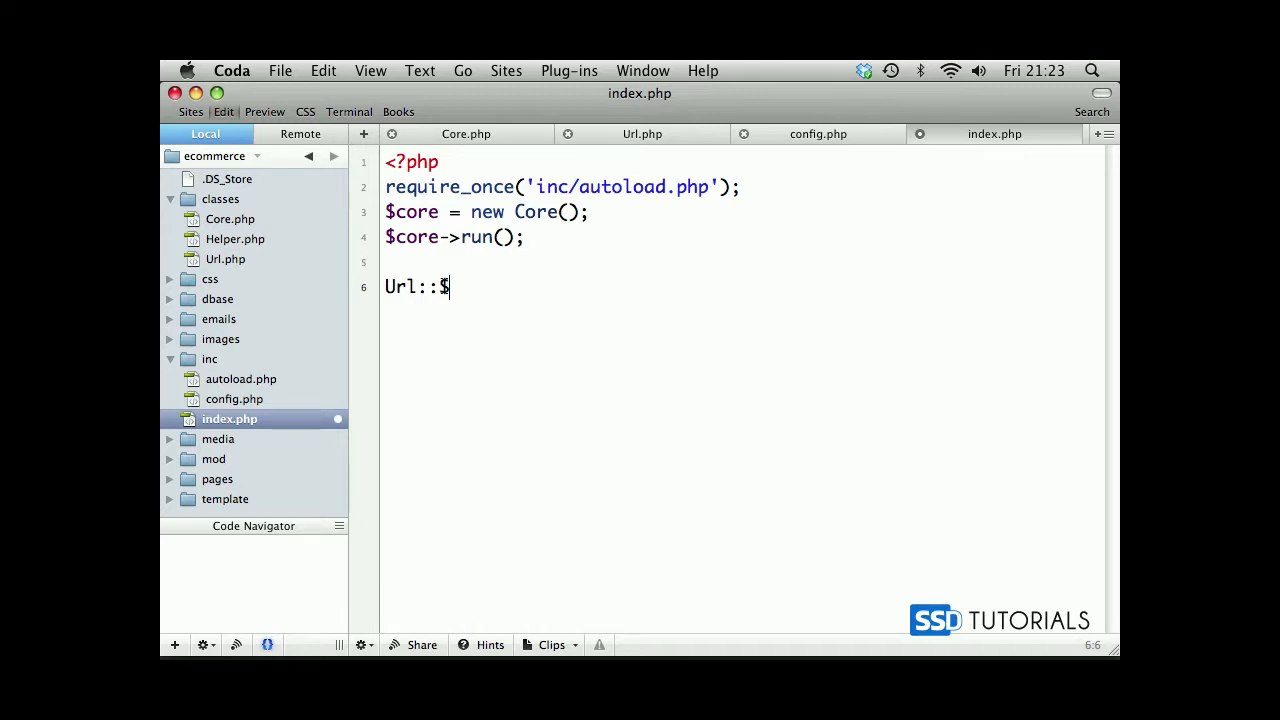
{"action": "type", "text": "_"}
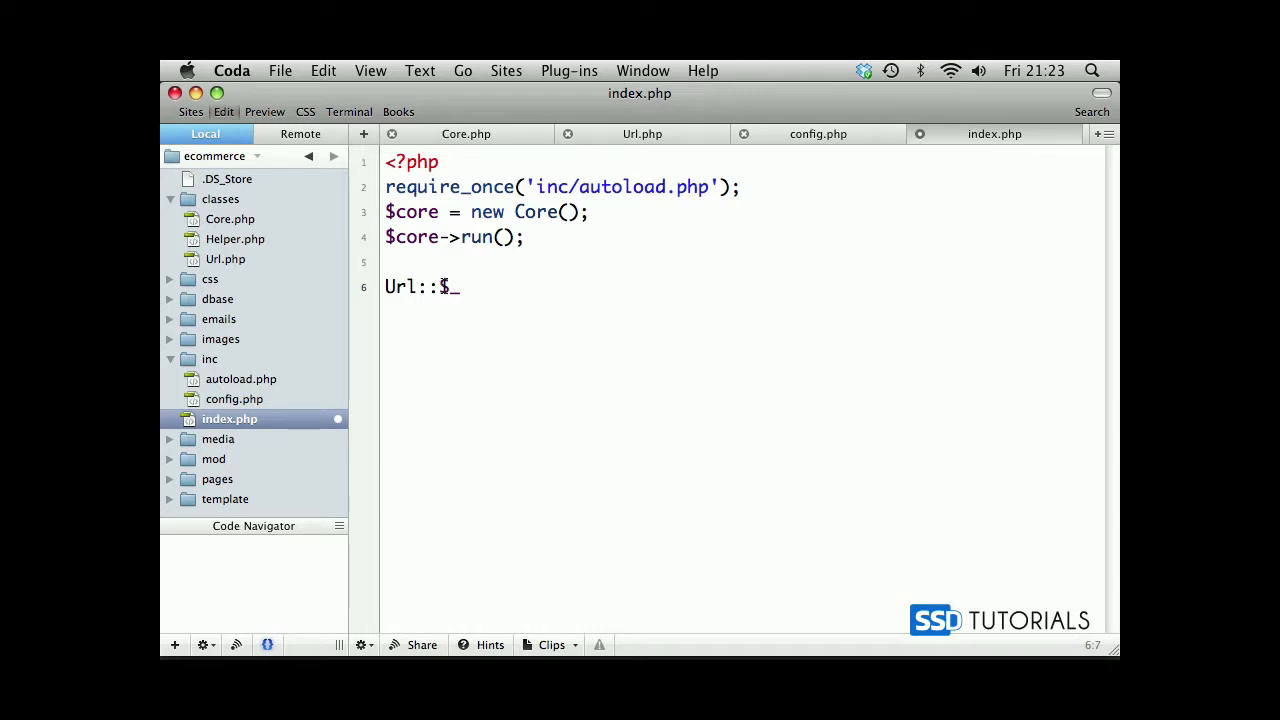
{"action": "type", "text": "page;"}
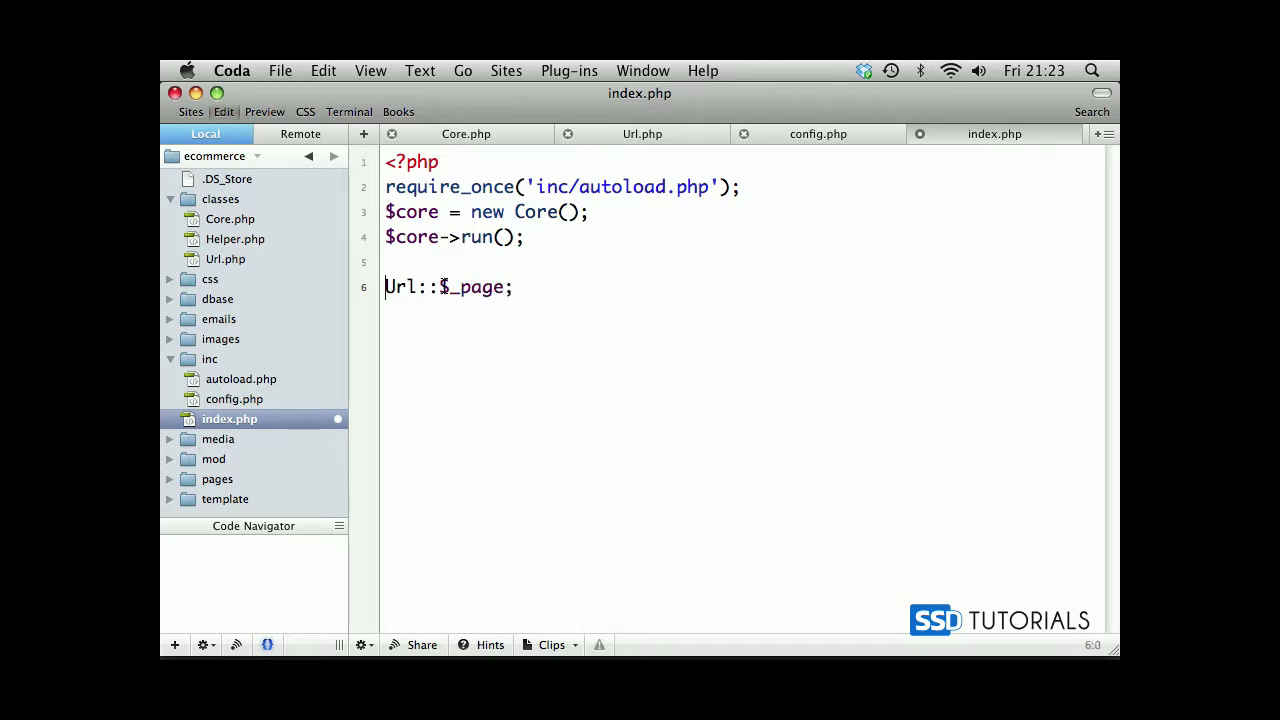
{"action": "type", "text": "echo"}
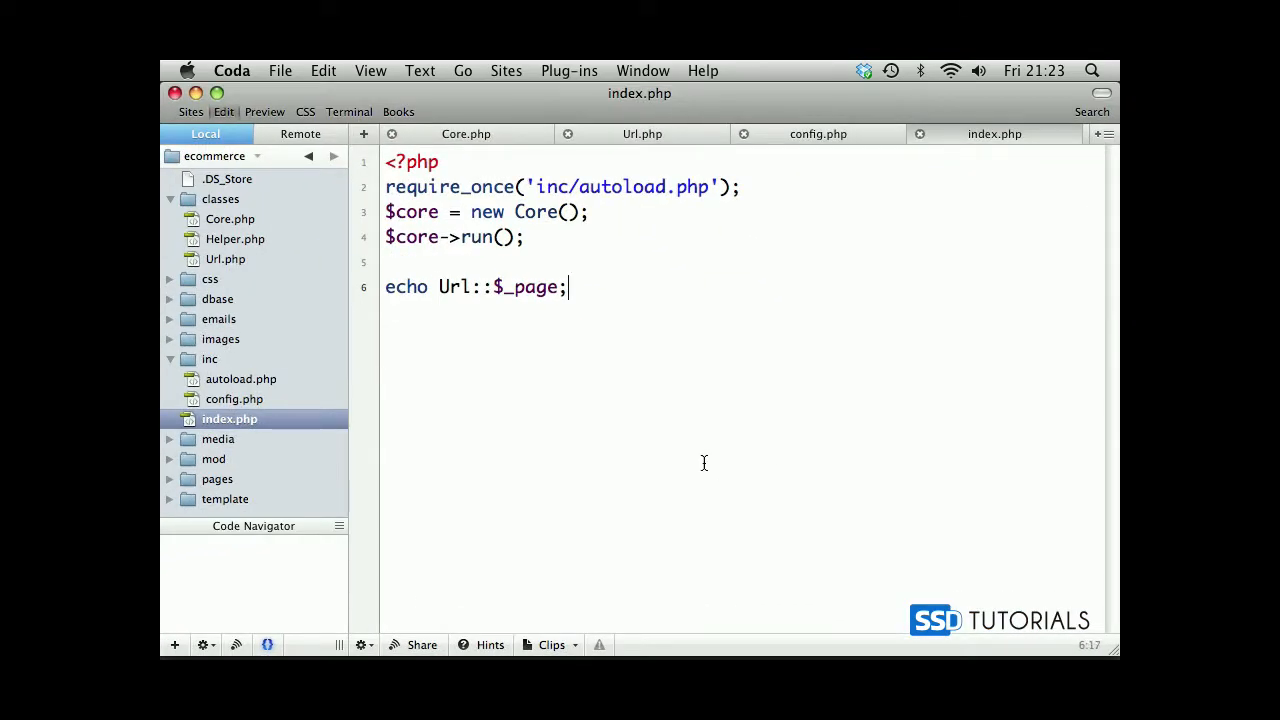
{"action": "mouse_move", "coordinate": [632, 316]}
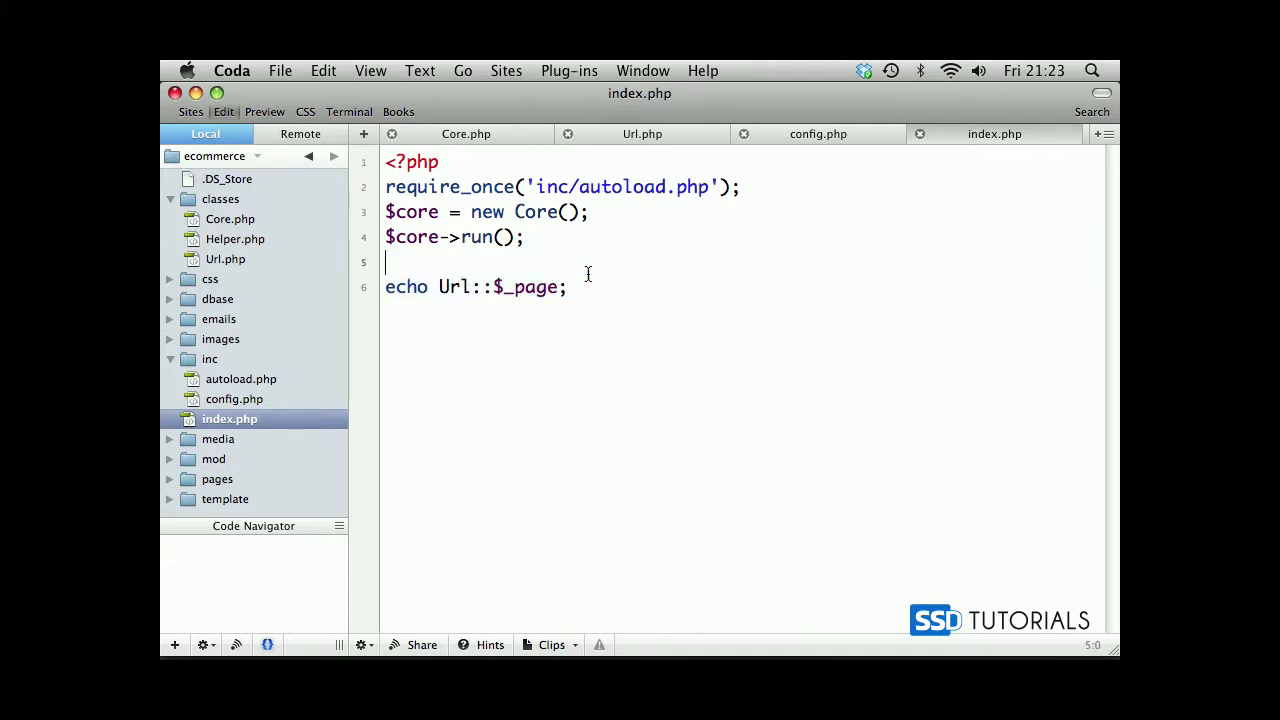
- Declare public static function getParam() { in Url.php below the properties
{"action": "left_click", "coordinate": [642, 132]}
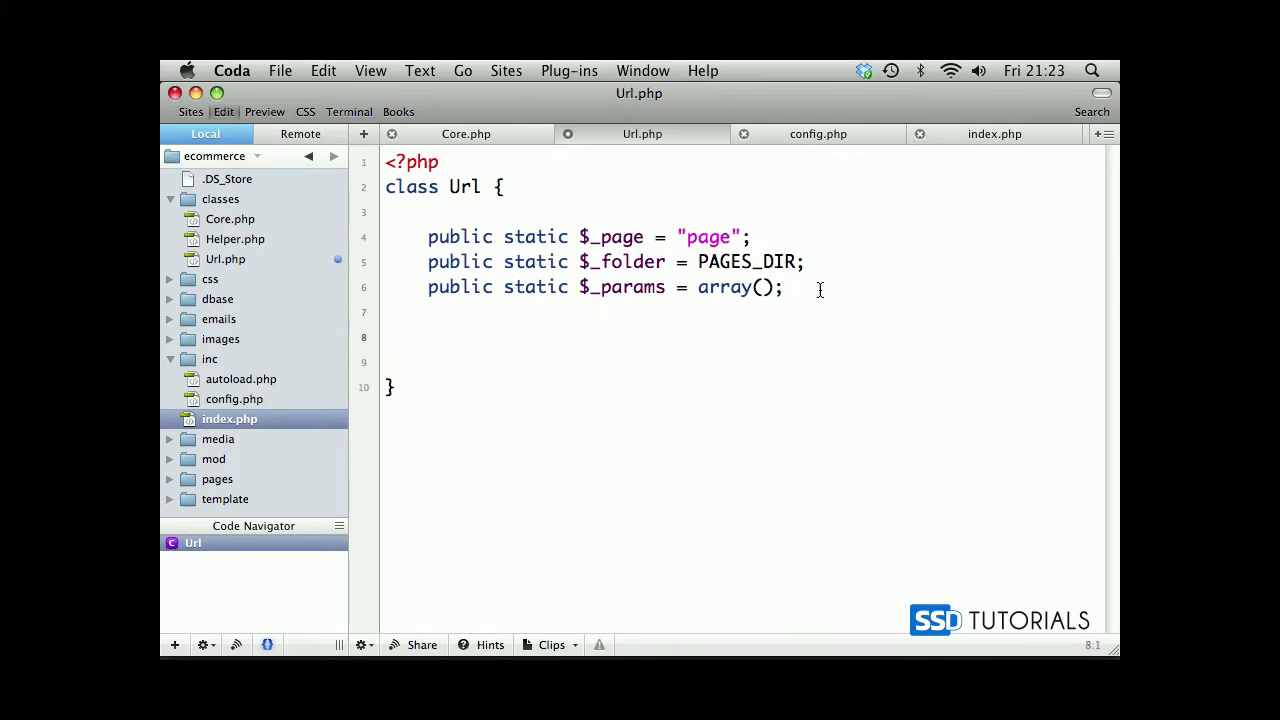
{"action": "type", "text": "publi"}
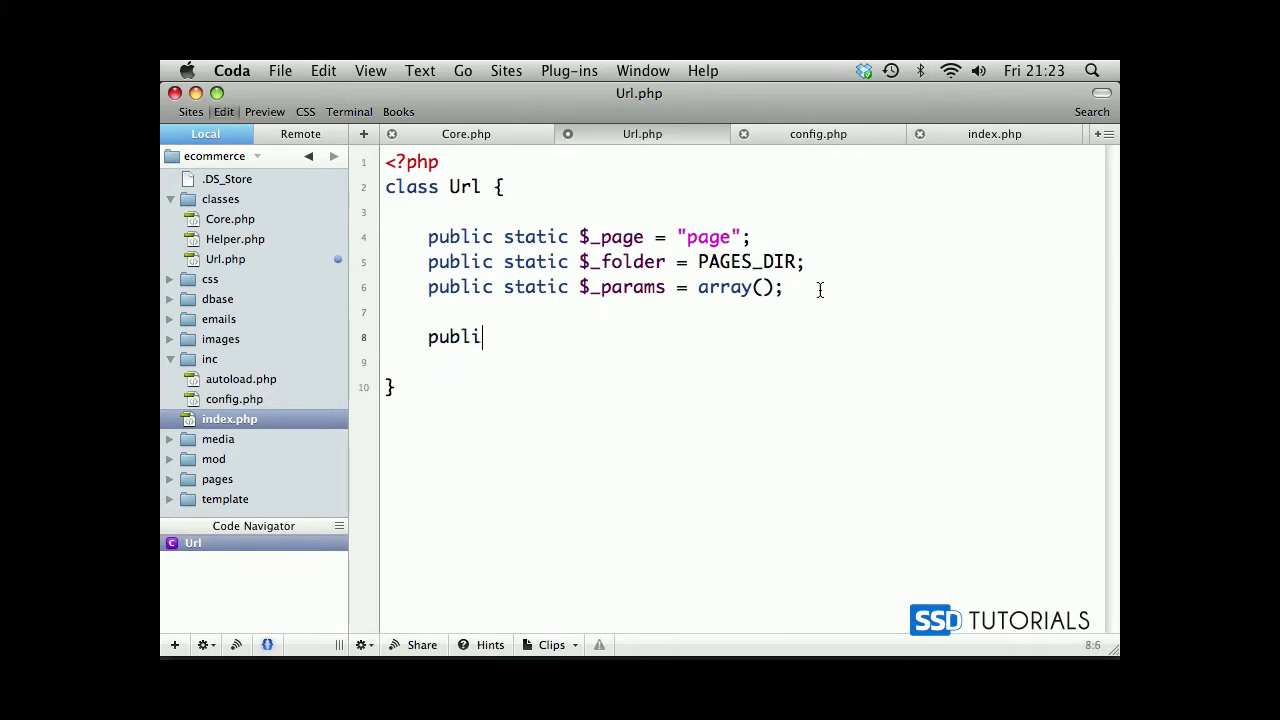
{"action": "type", "text": "c static"}
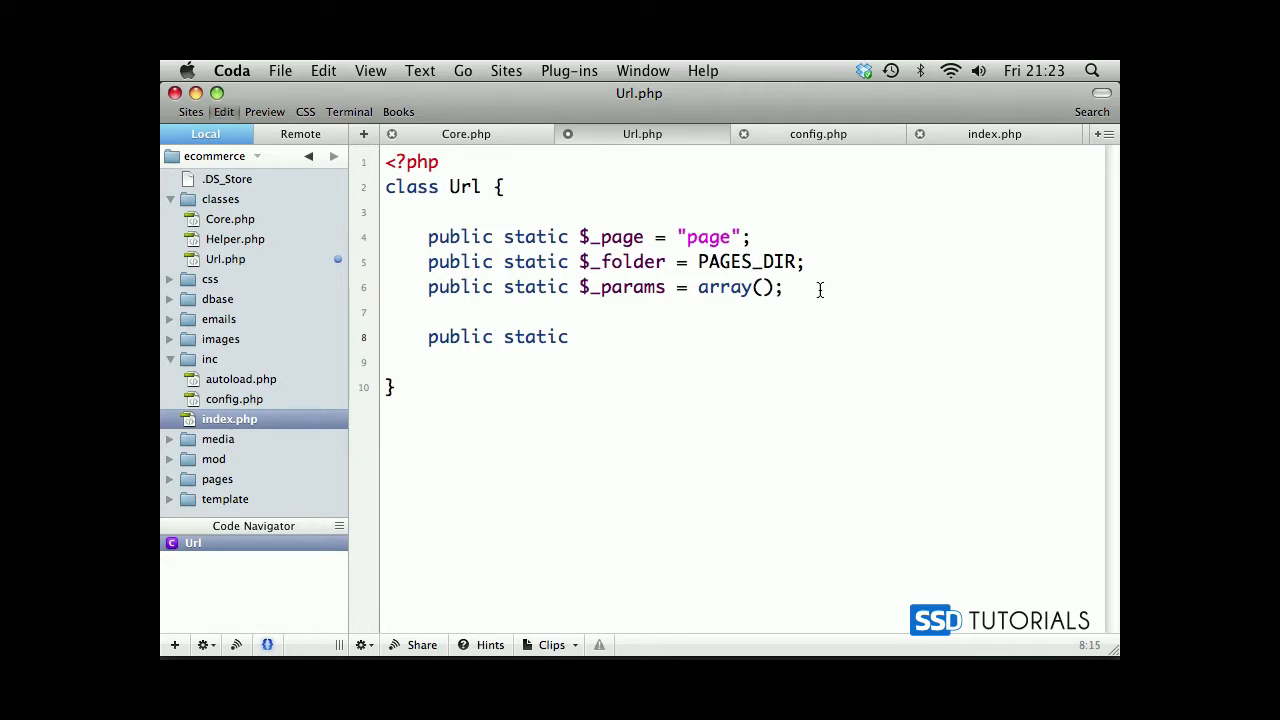
{"action": "type", "text": "function"}
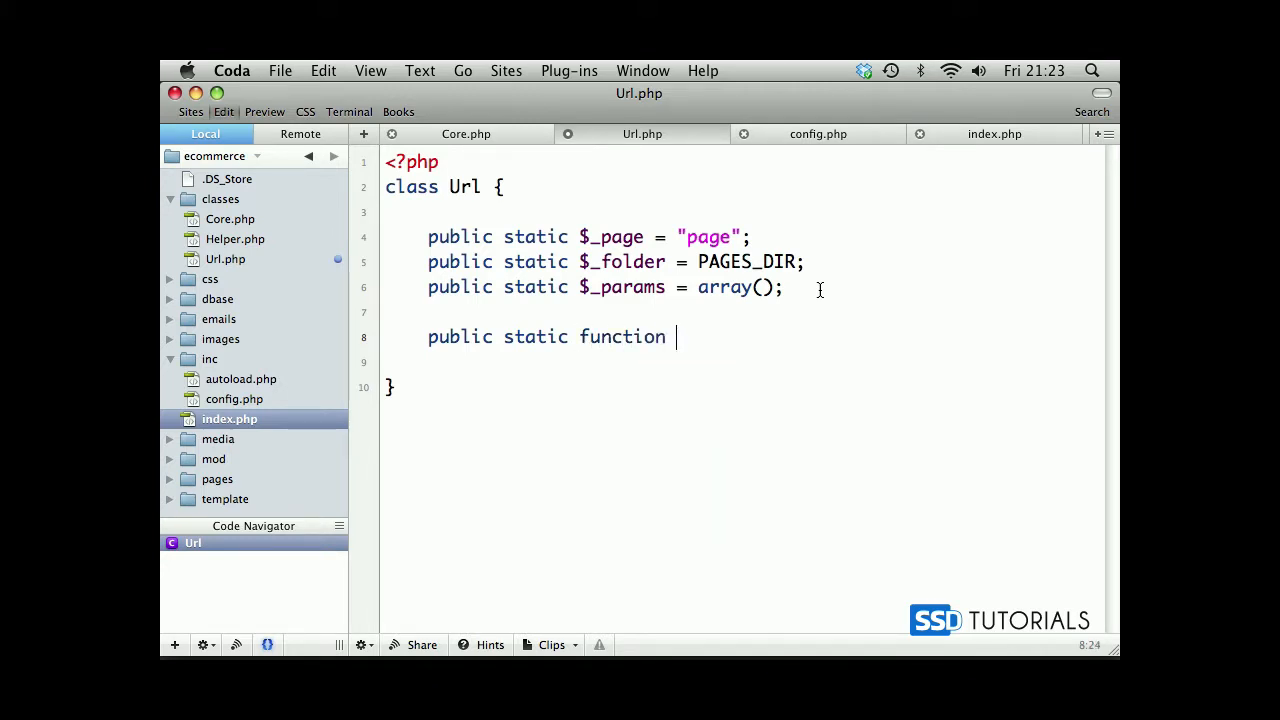
{"action": "type", "text": "get"}
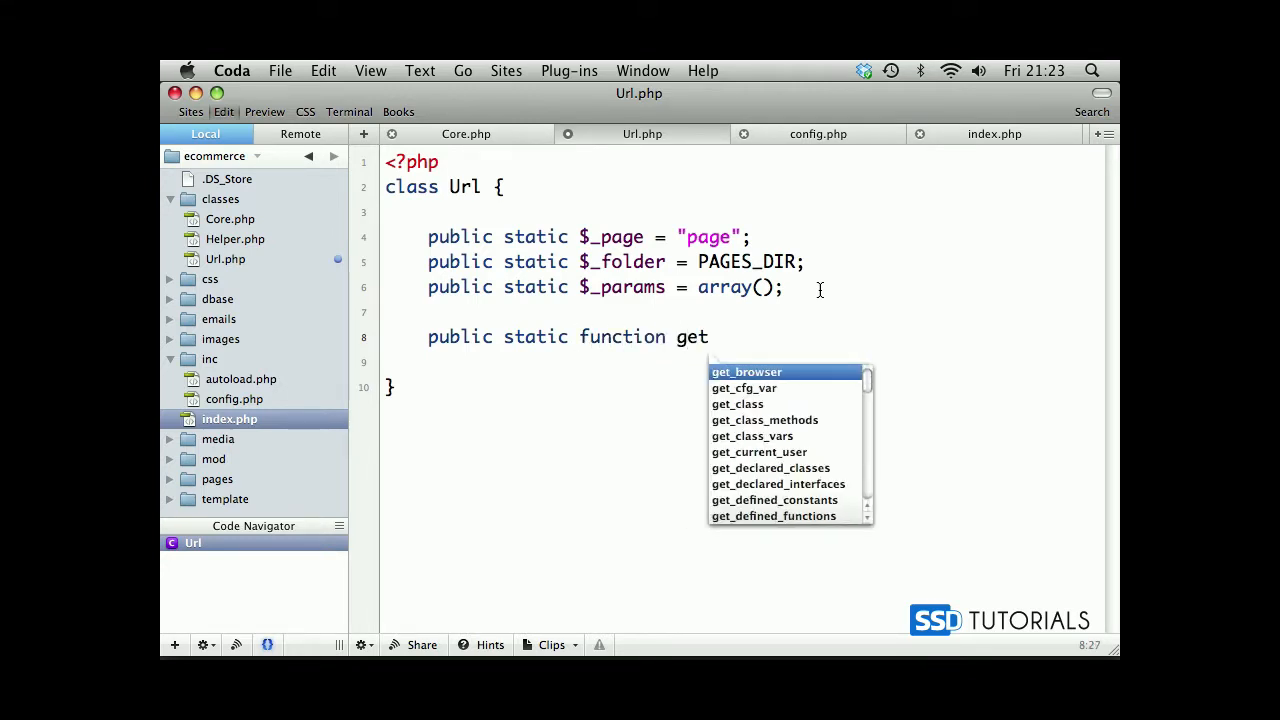
{"action": "type", "text": "Param()"}
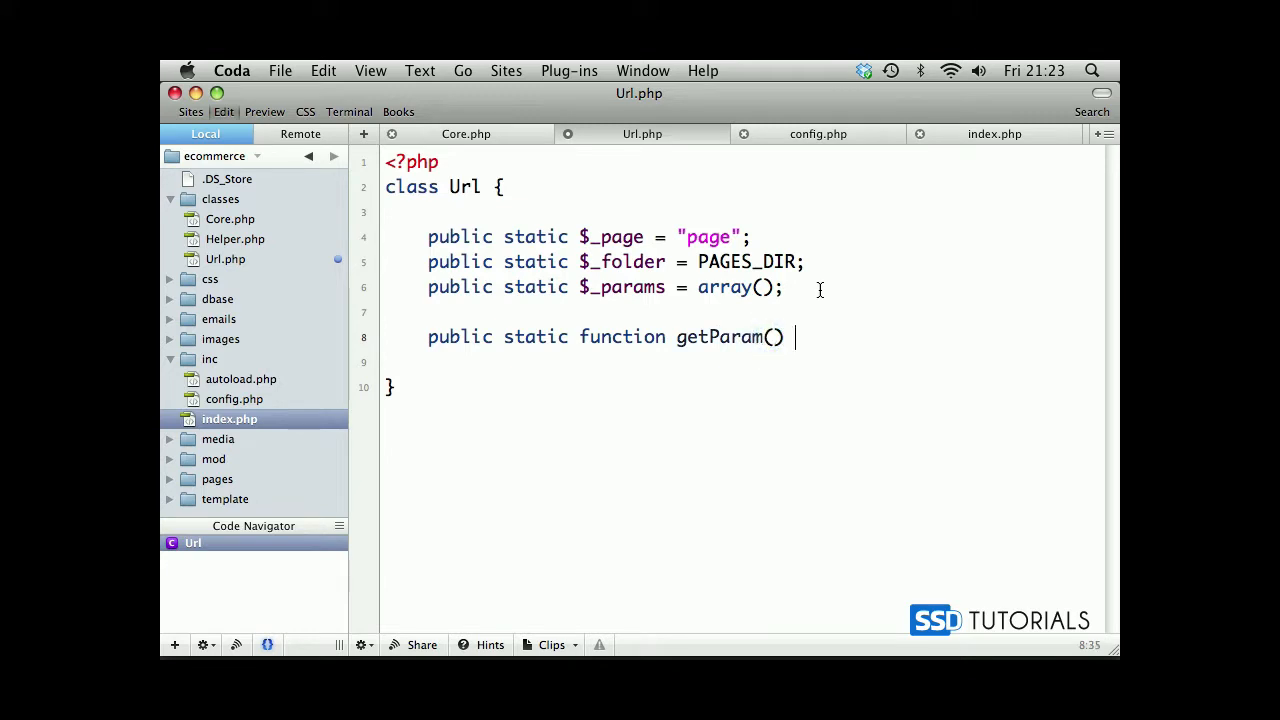
{"action": "type", "text": "{"}
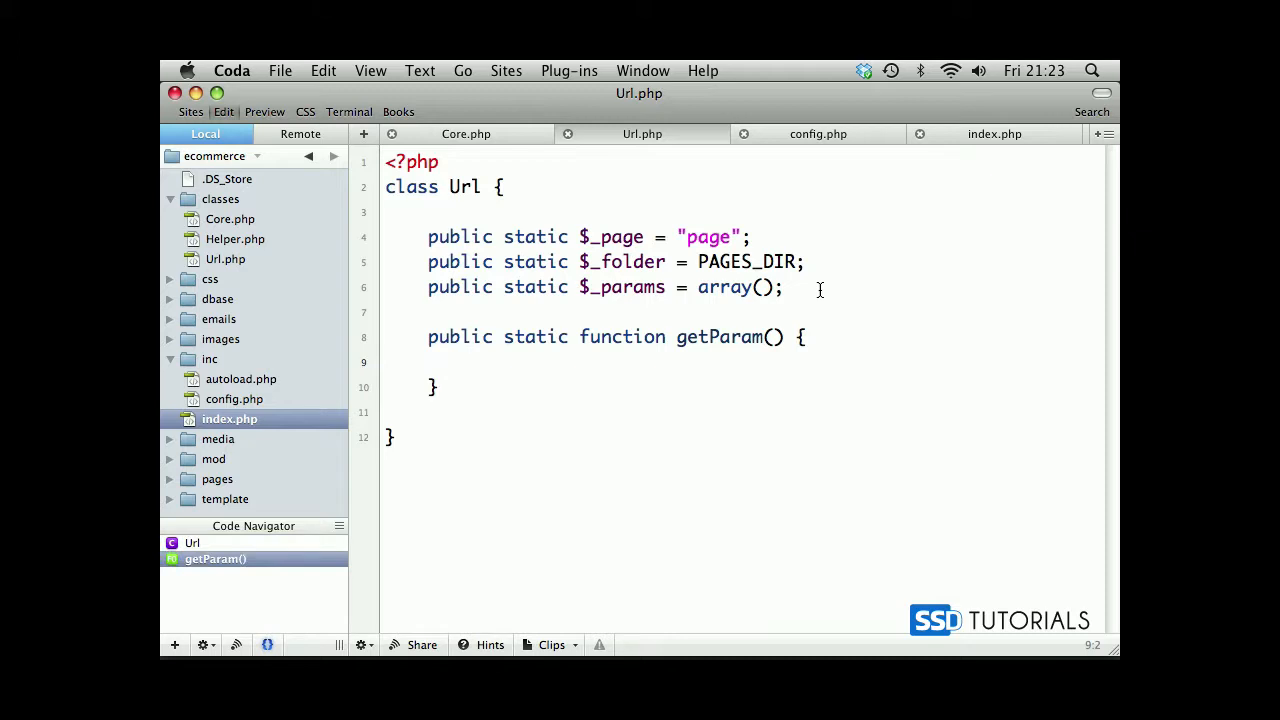
- Write the body return self::$_page;, correcting a mistaken $this->
{"action": "left_click", "coordinate": [472, 362]}
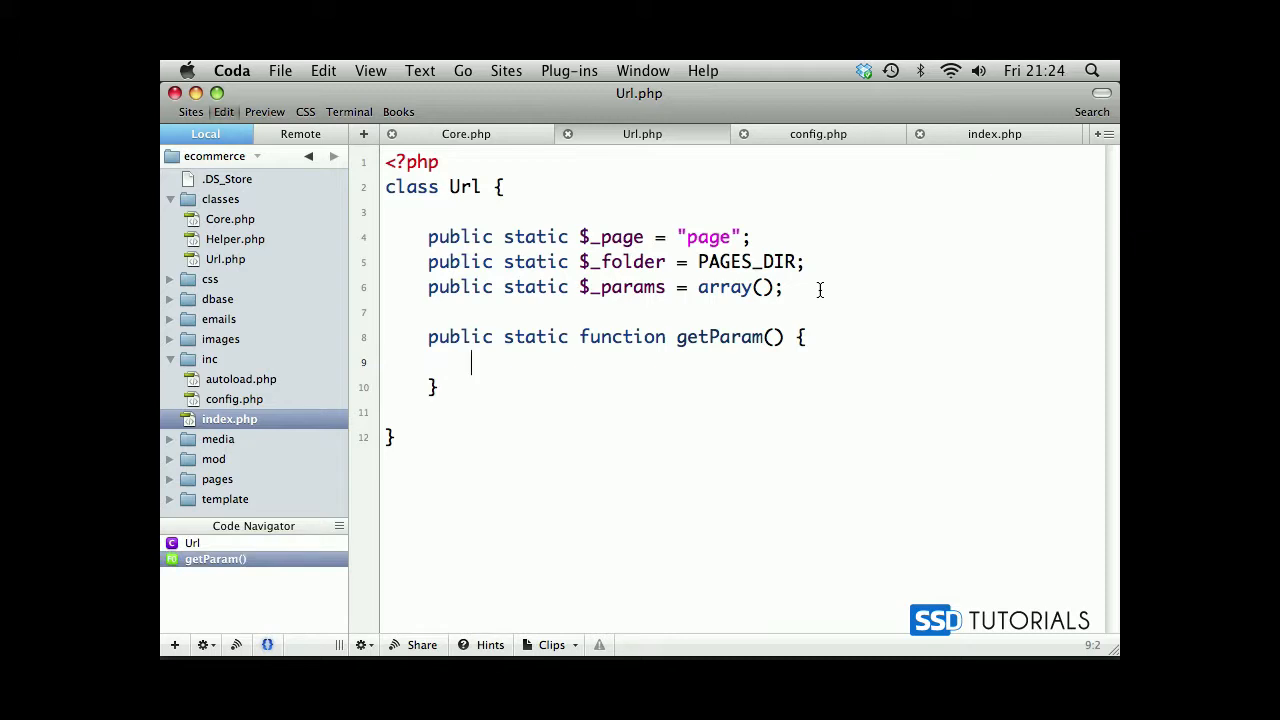
{"action": "type", "text": "return"}
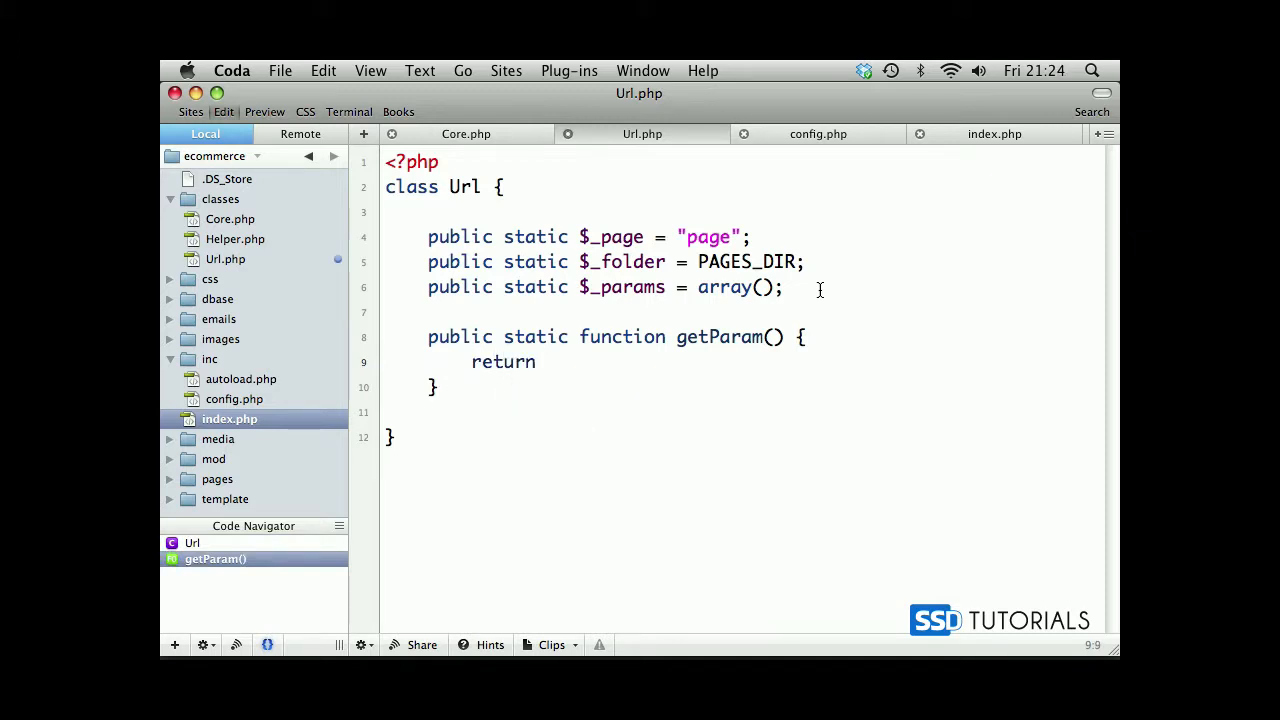
{"action": "type", "text": "self"}
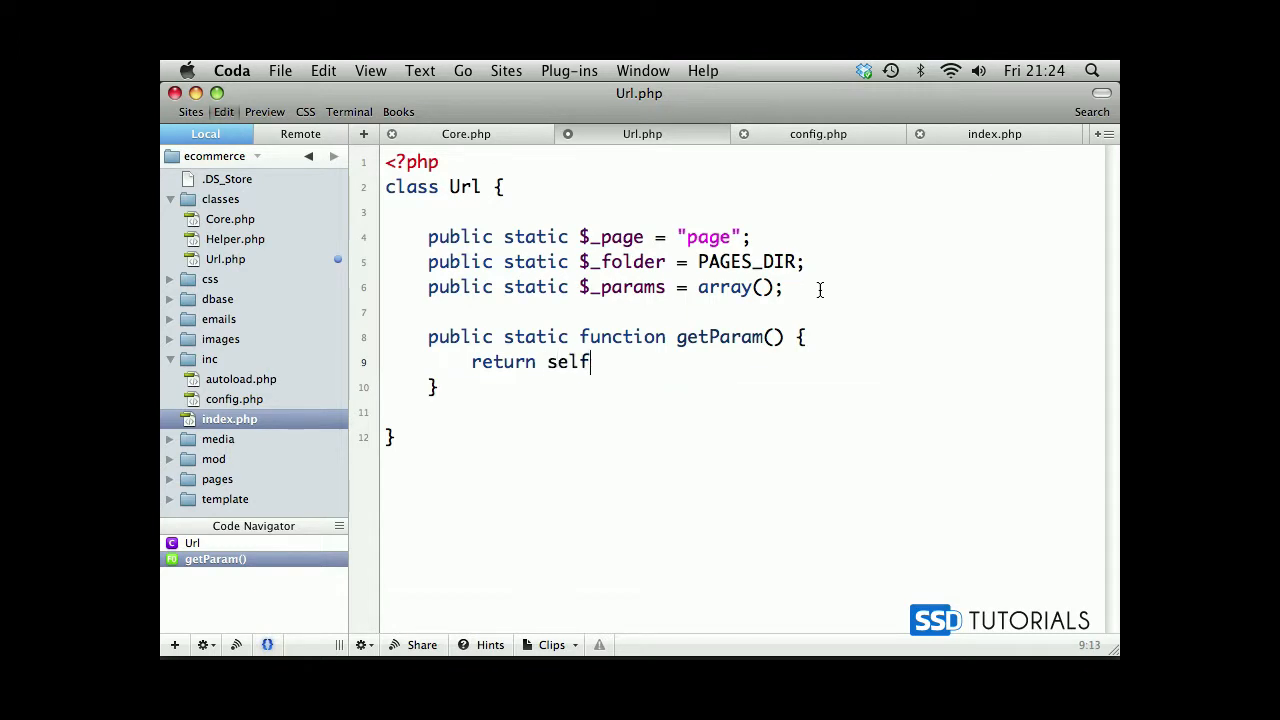
{"action": "type", "text": "::"}
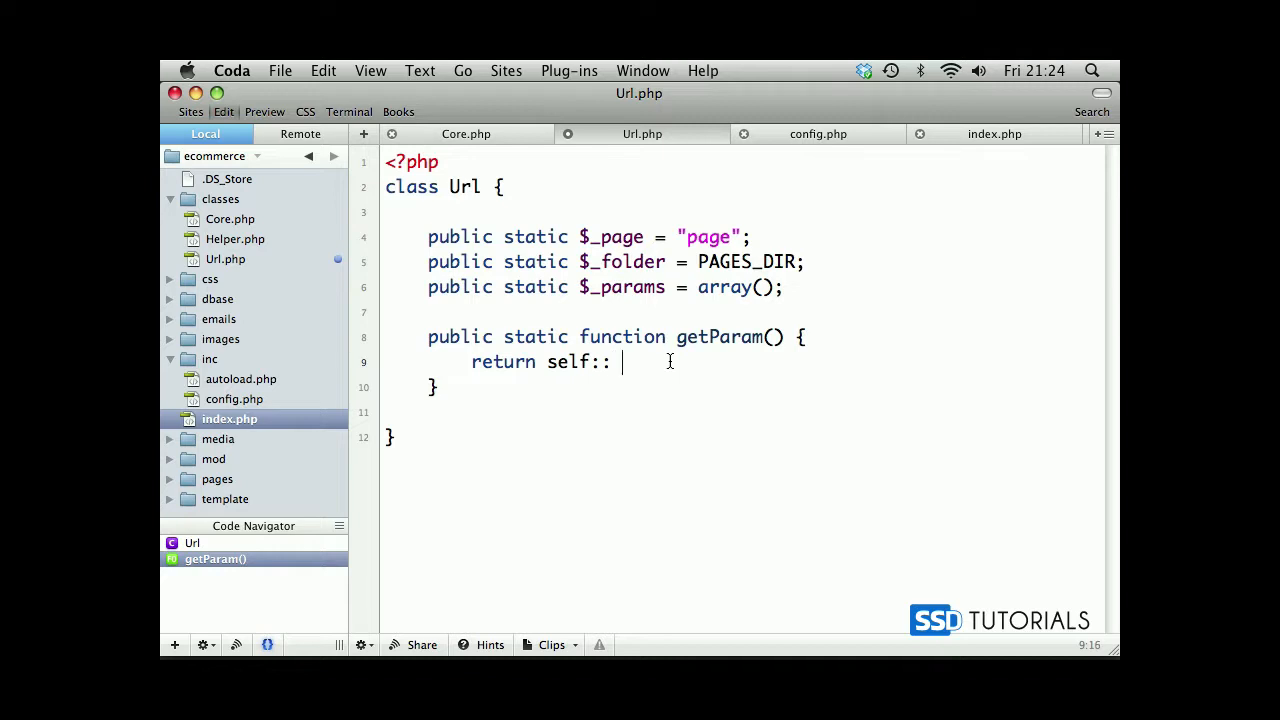
{"action": "type", "text": "$this->"}
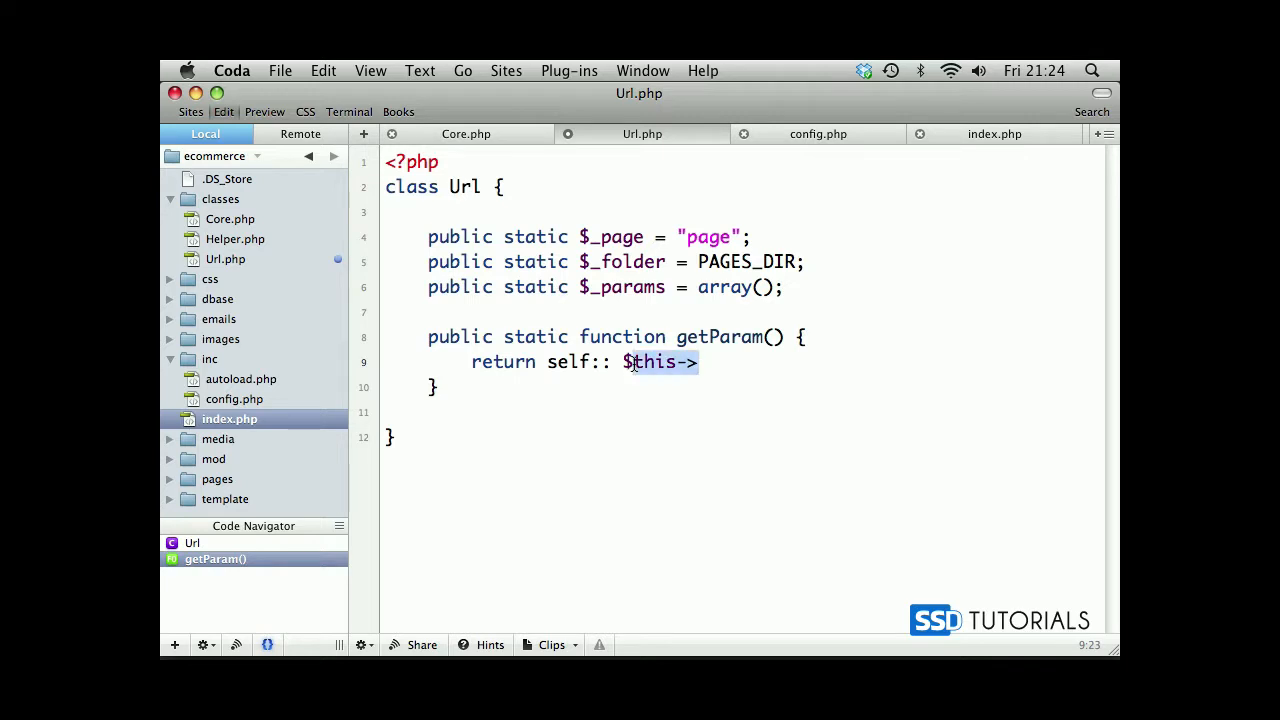
{"action": "key", "text": "Delete"}
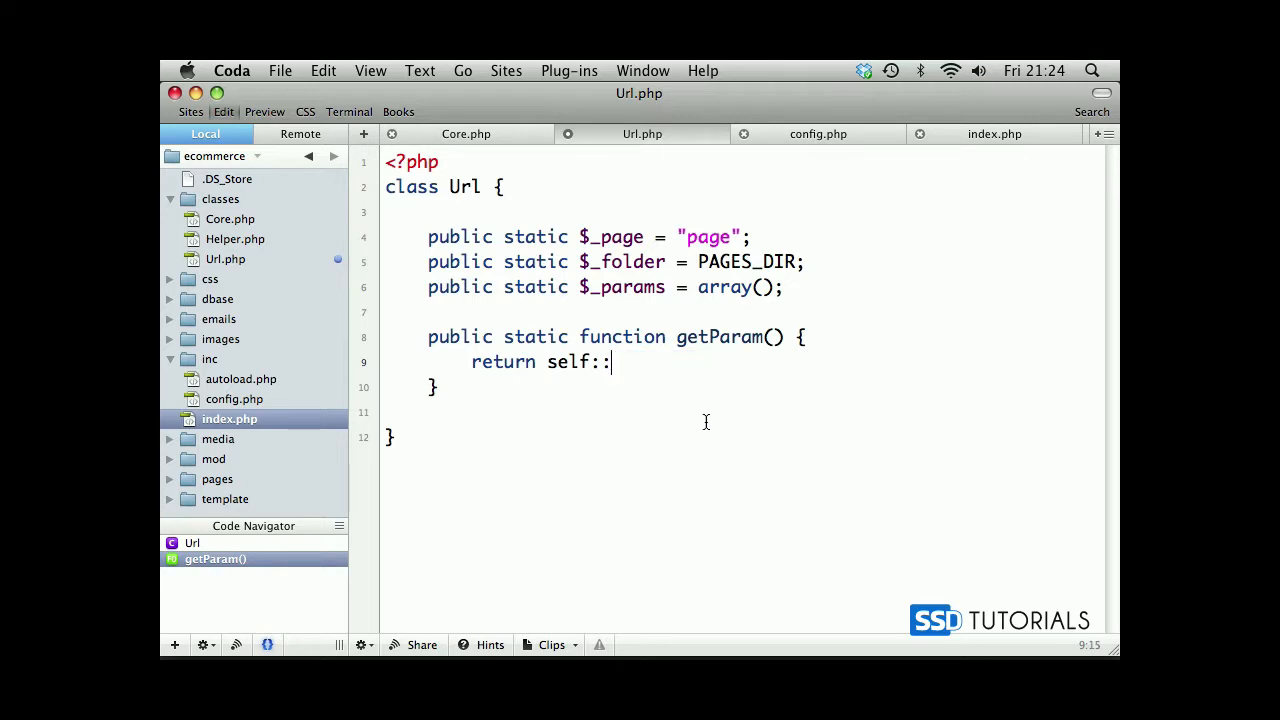
{"action": "type", "text": "$"}
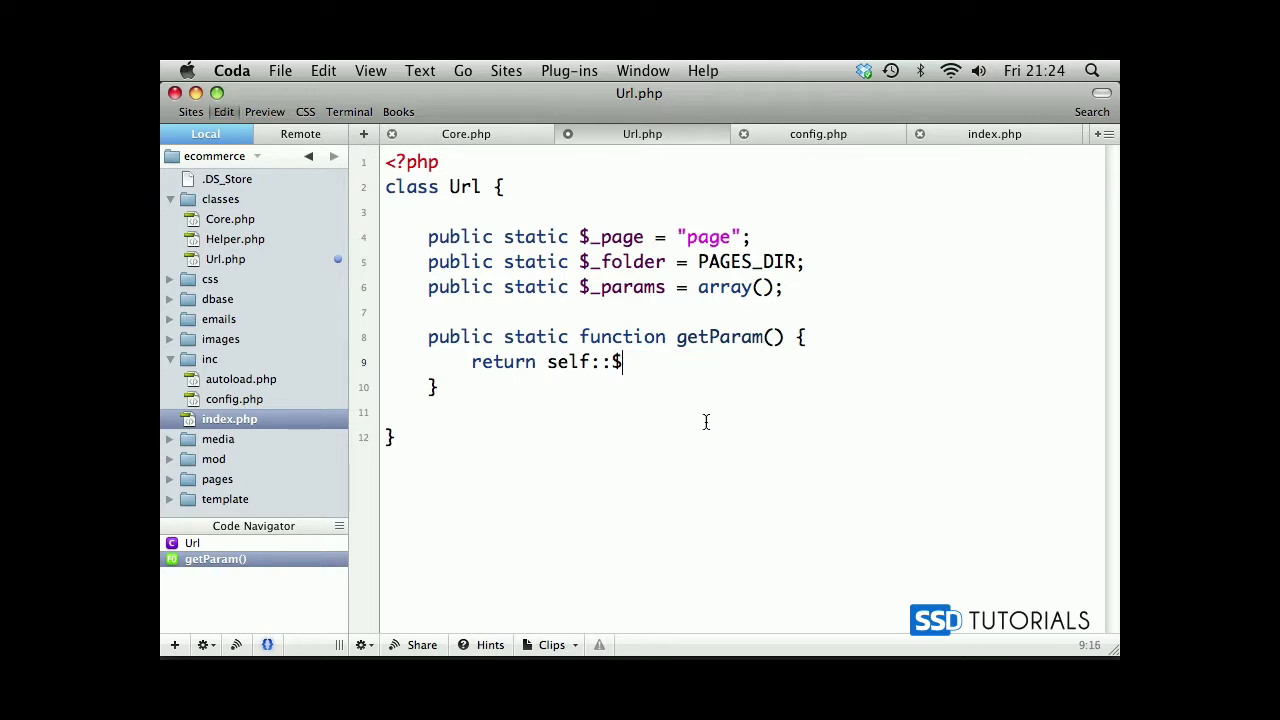
{"action": "type", "text": "_page"}
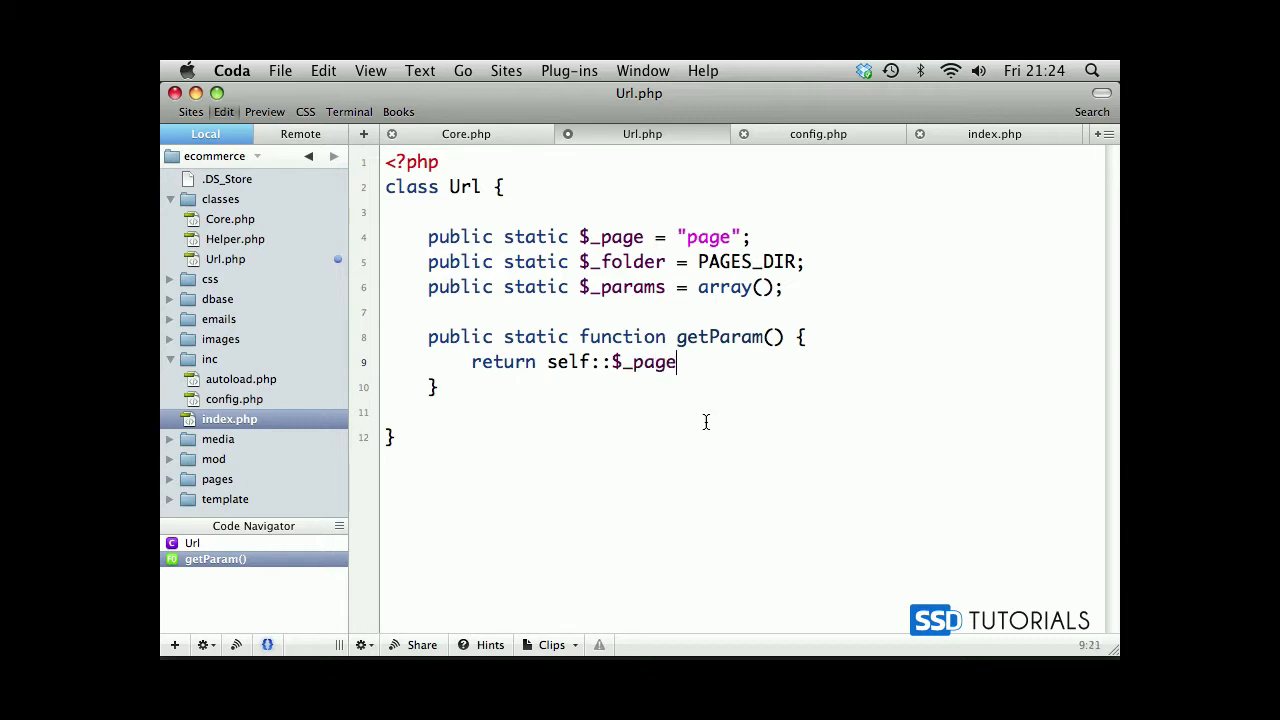
{"action": "double_click", "coordinate": [720, 336]}
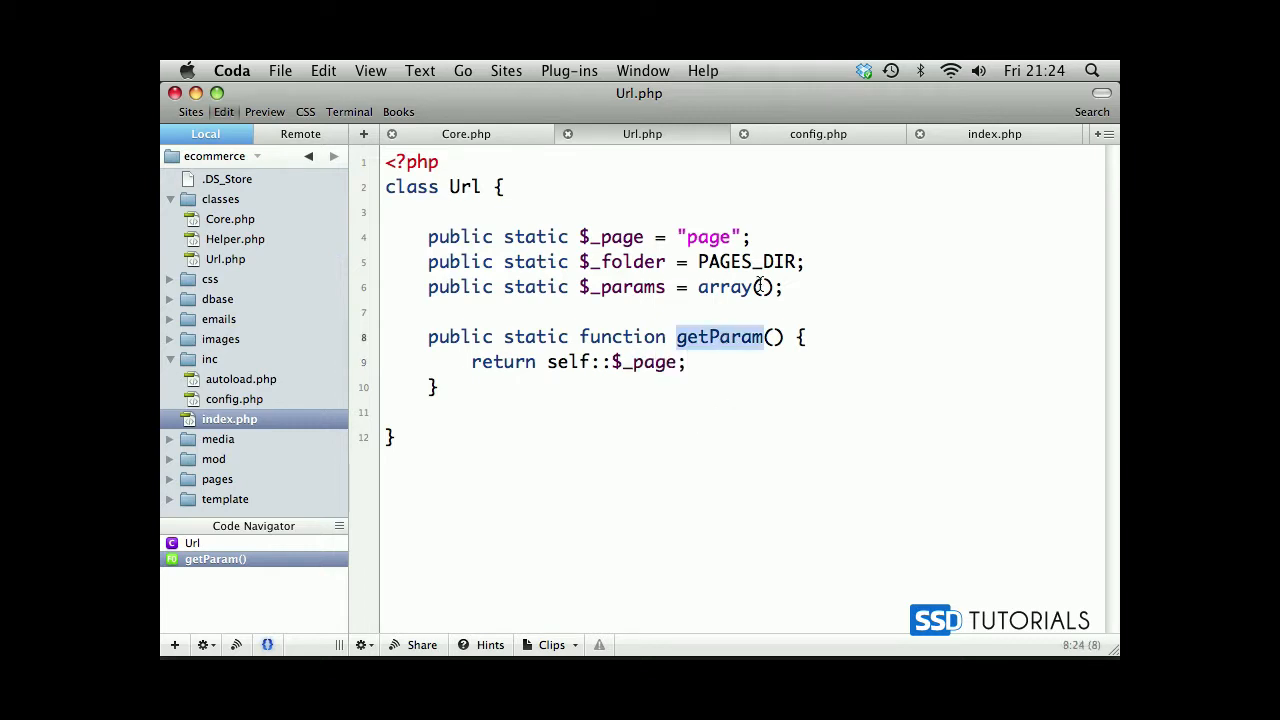
- Change the echo line in index.php to call Url::getParam() instead of $_page
{"action": "left_click", "coordinate": [994, 132]}
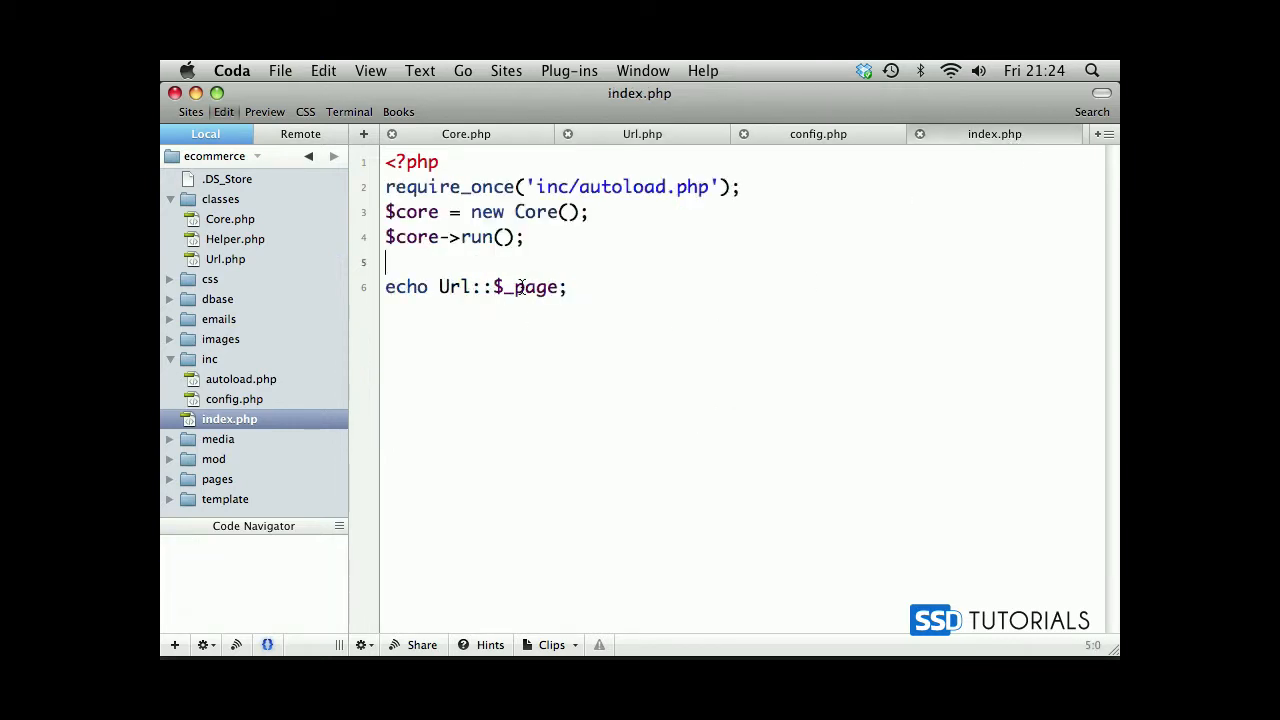
{"action": "type", "text": "getParam("}
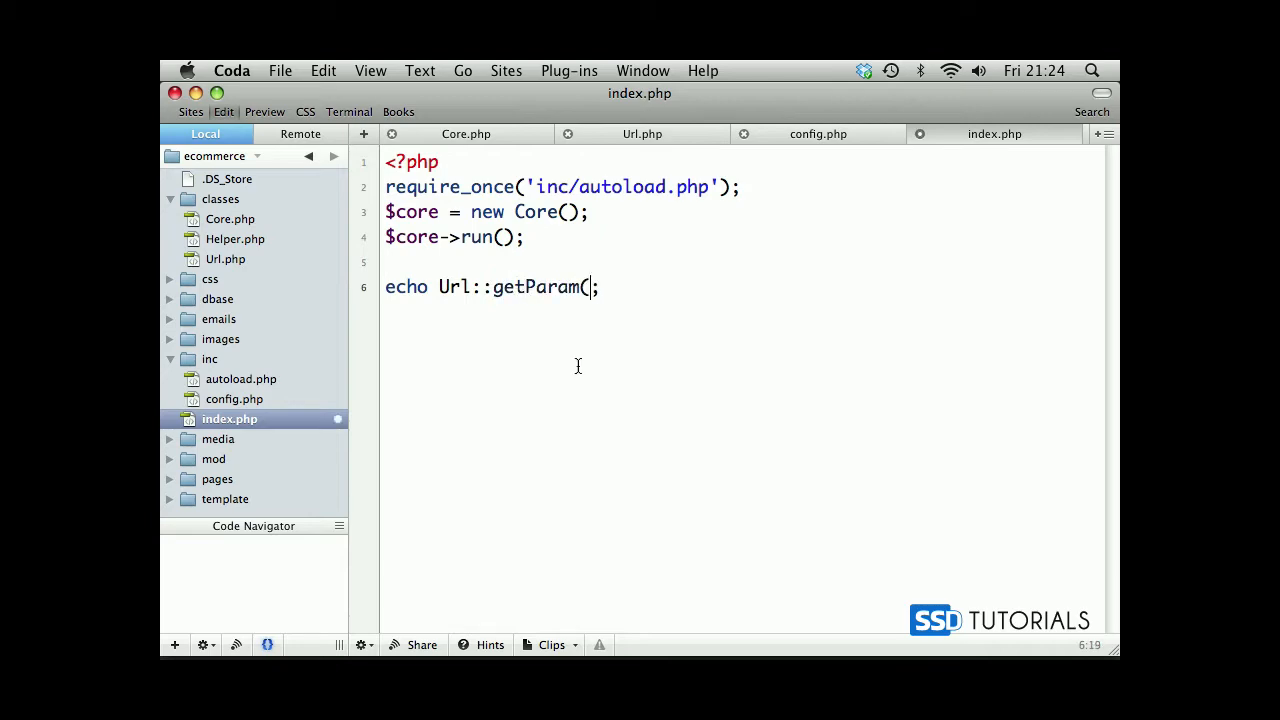
{"action": "type", "text": ")"}
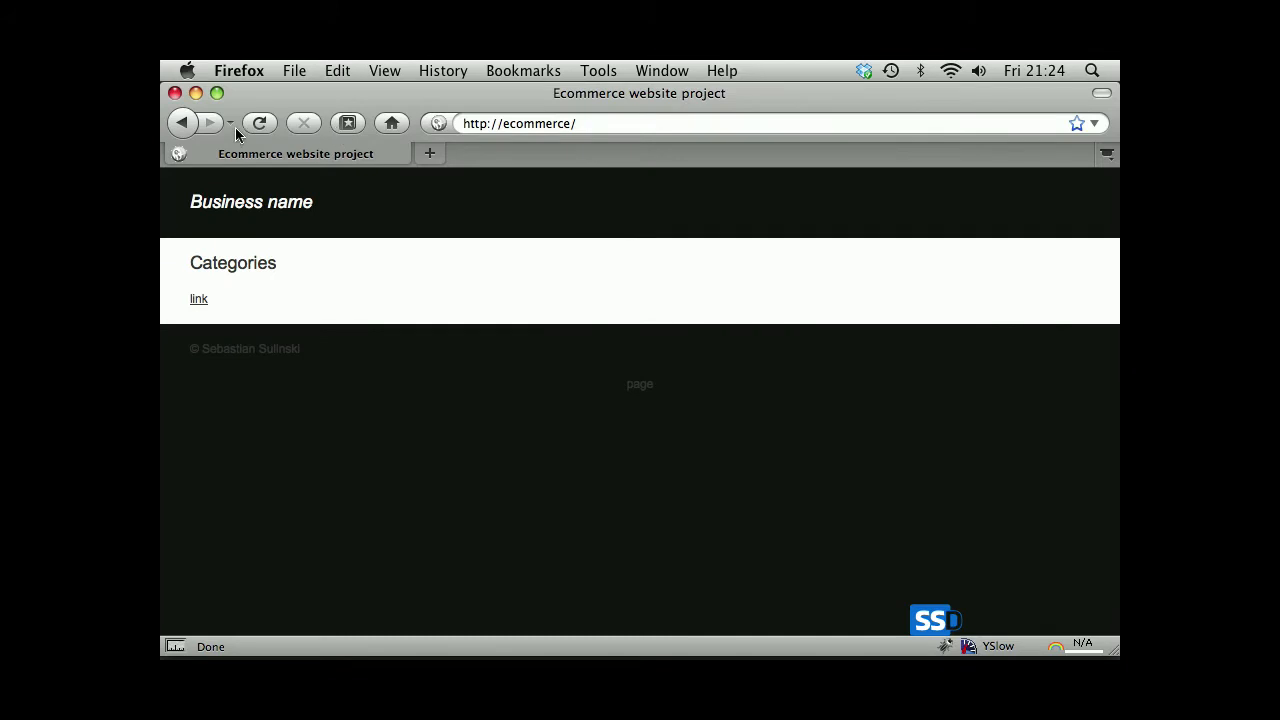
- Review the echo line after the browser test by selecting Url and the line
{"action": "double_click", "coordinate": [640, 384]}
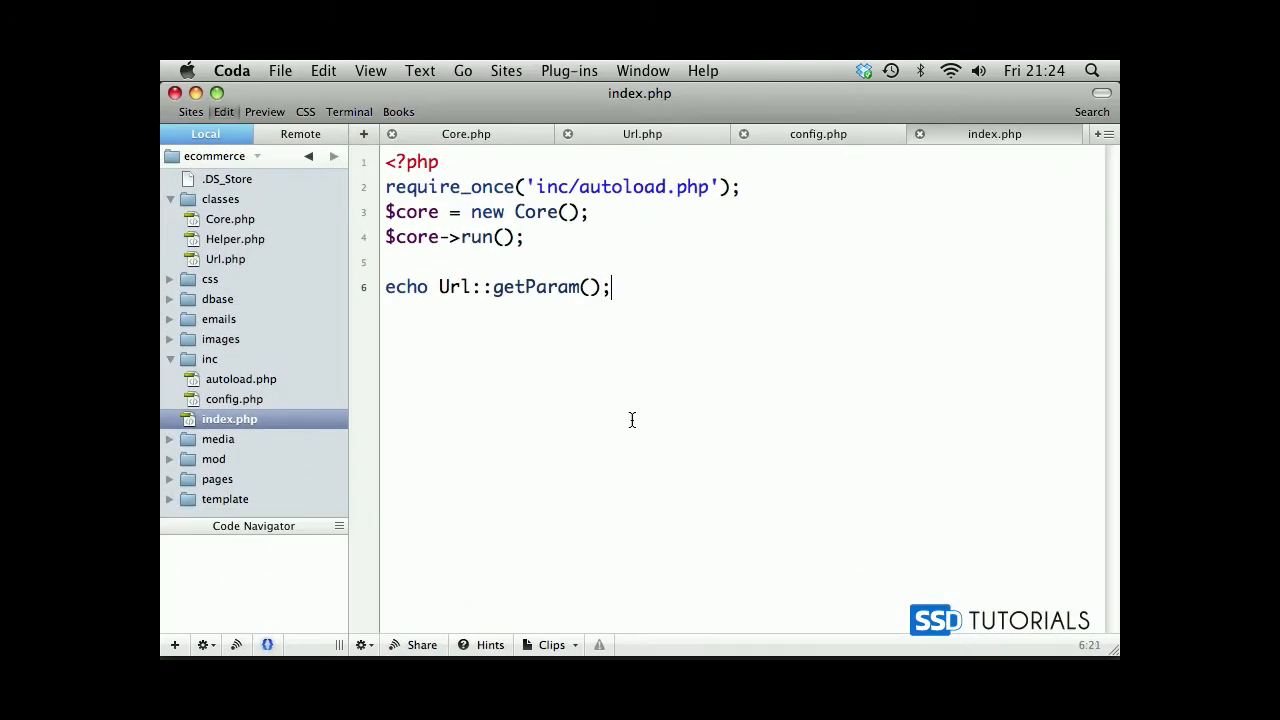
{"action": "mouse_move", "coordinate": [644, 198]}
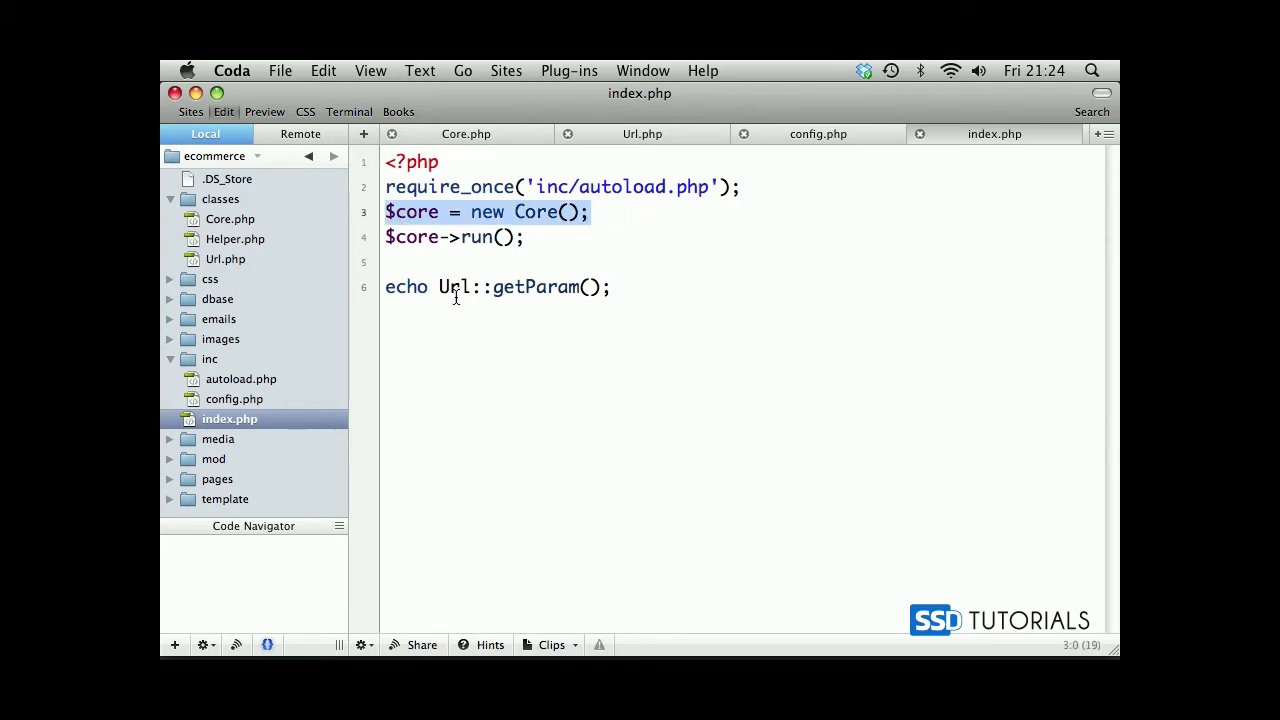
{"action": "double_click", "coordinate": [454, 288]}
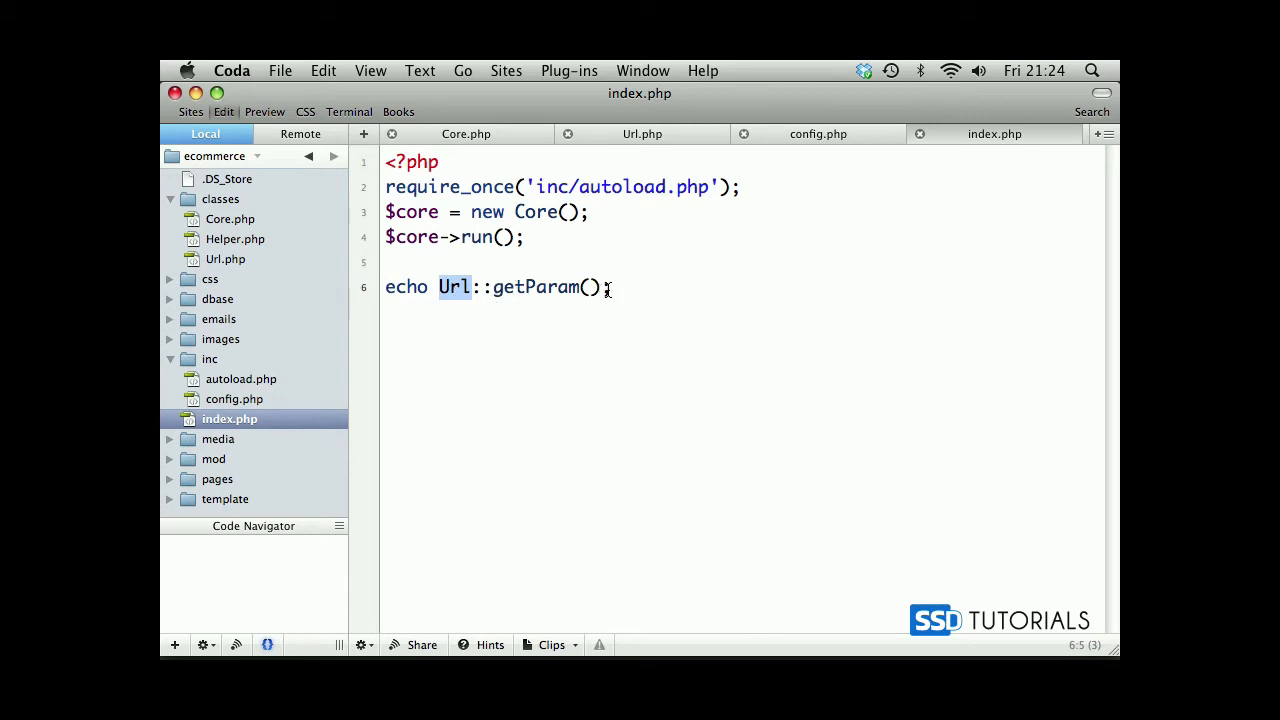
{"action": "left_click_drag", "start_coordinate": [524, 236], "coordinate": [612, 288]}
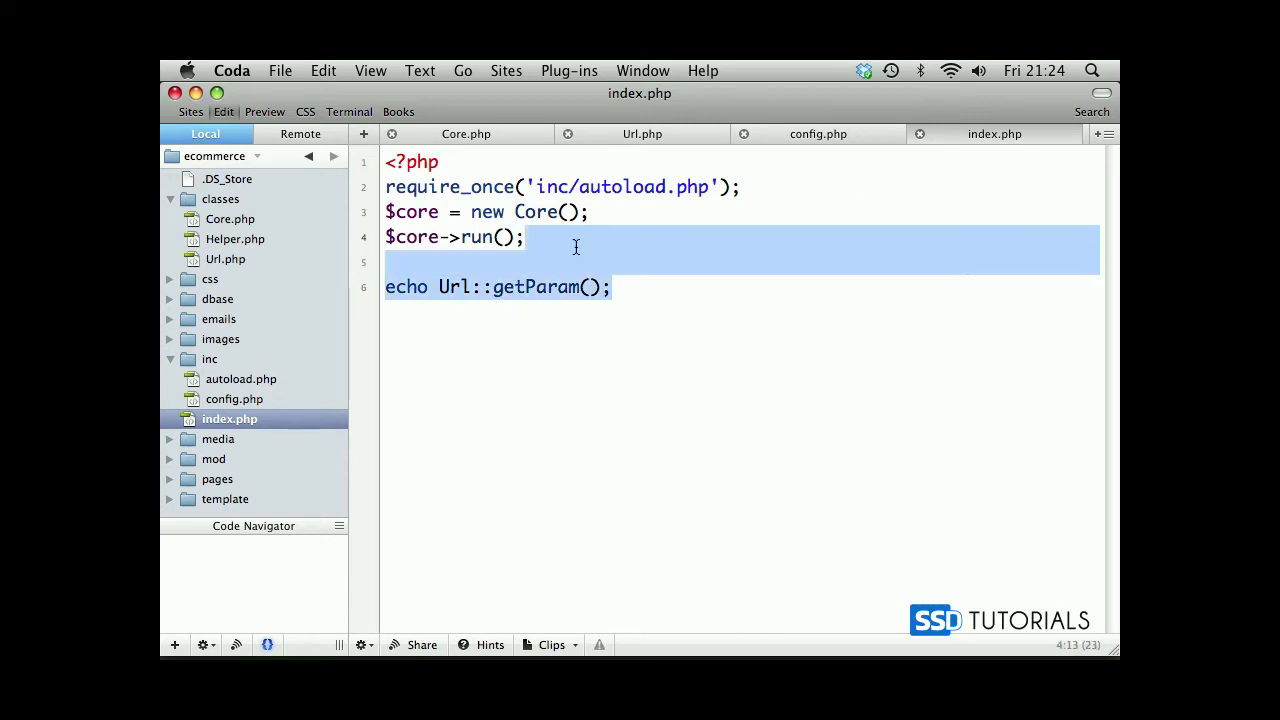
- Return to Url.php and delete the return line, leaving getParam() empty
{"action": "left_click", "coordinate": [818, 132]}
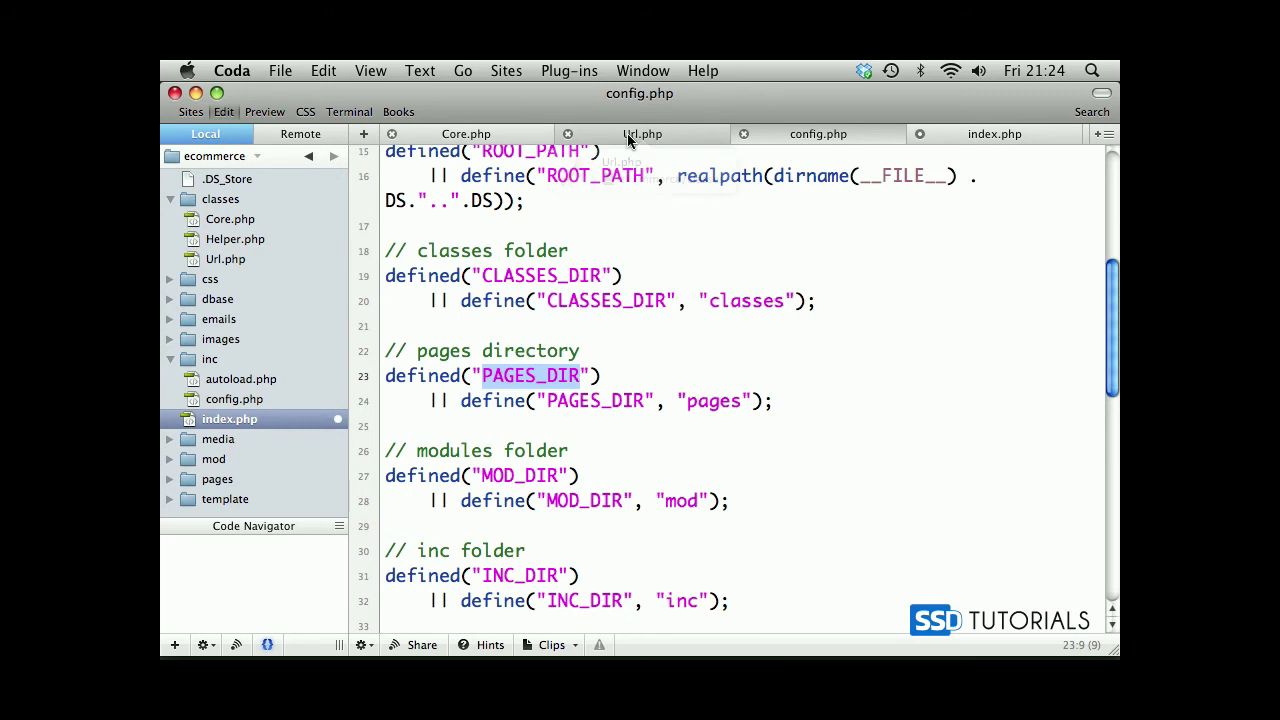
{"action": "left_click", "coordinate": [642, 132]}
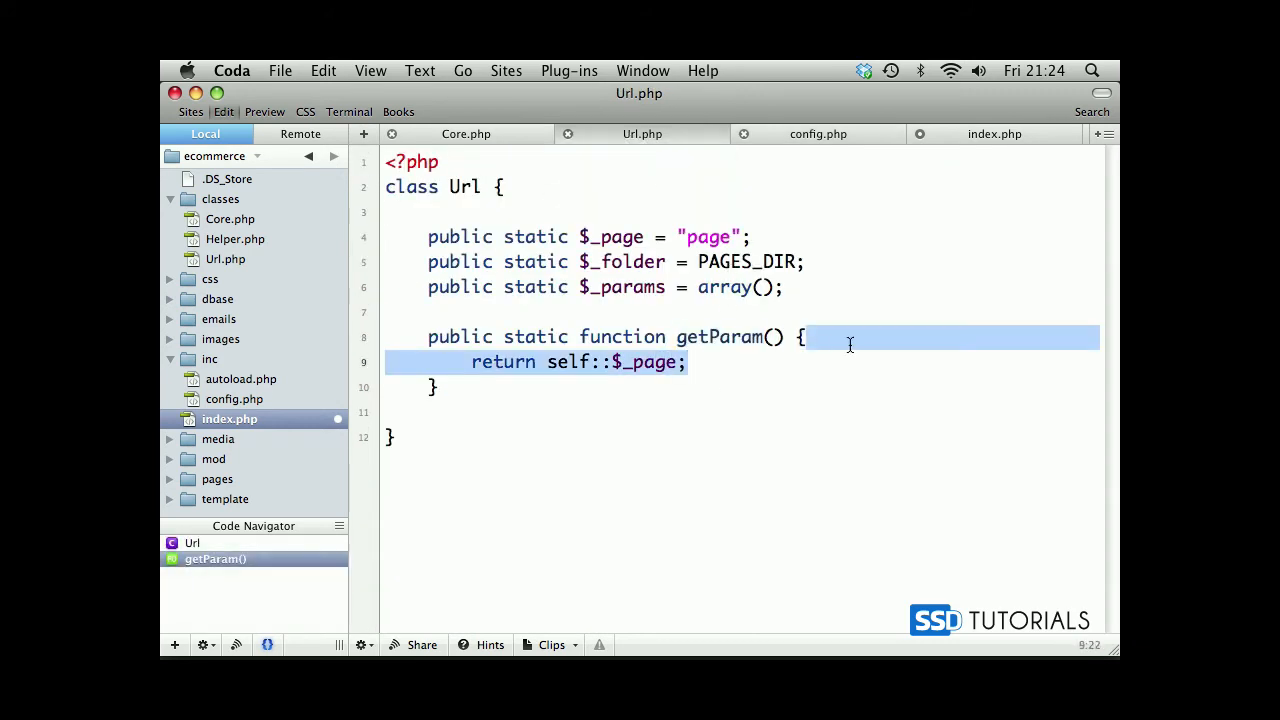
{"action": "key", "text": "Delete"}
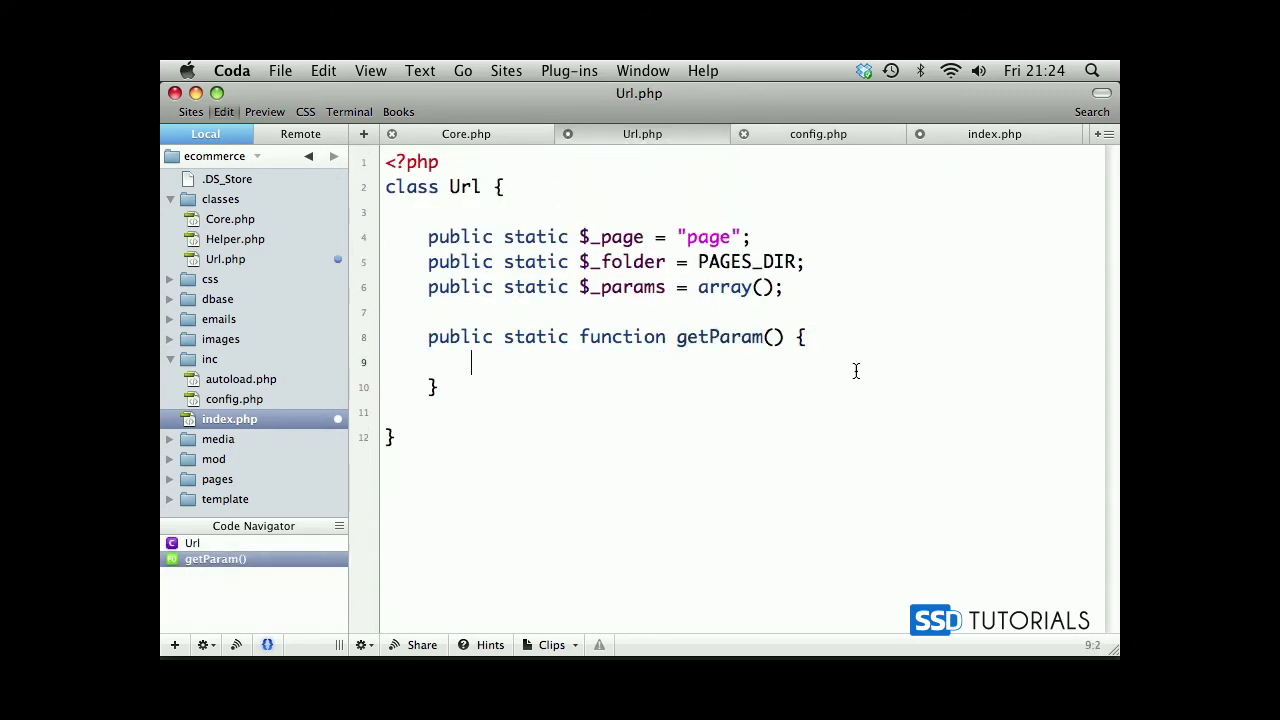